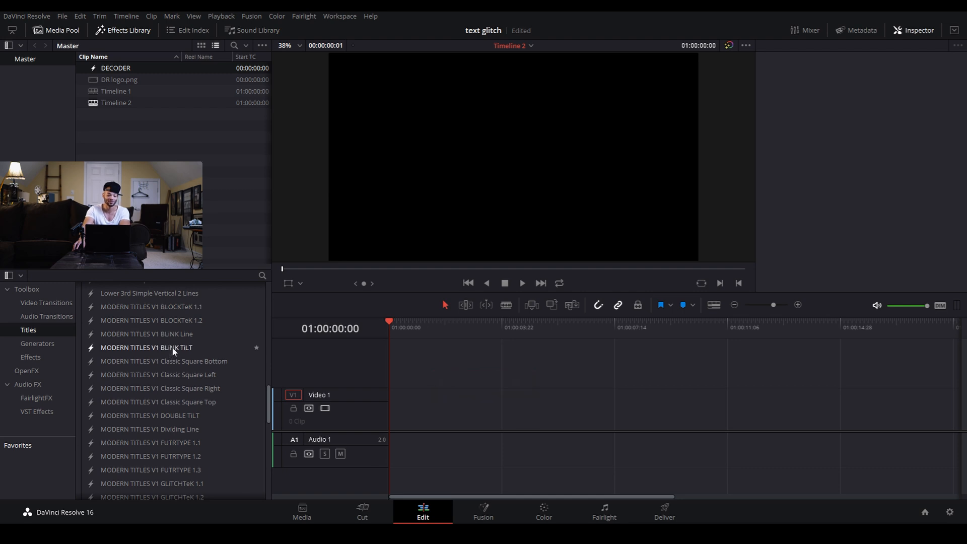
- Place the MODERN TITLES V1 MULTi Line Horizontal title on Video 1 and show its Inspector
scroll(down, 3)
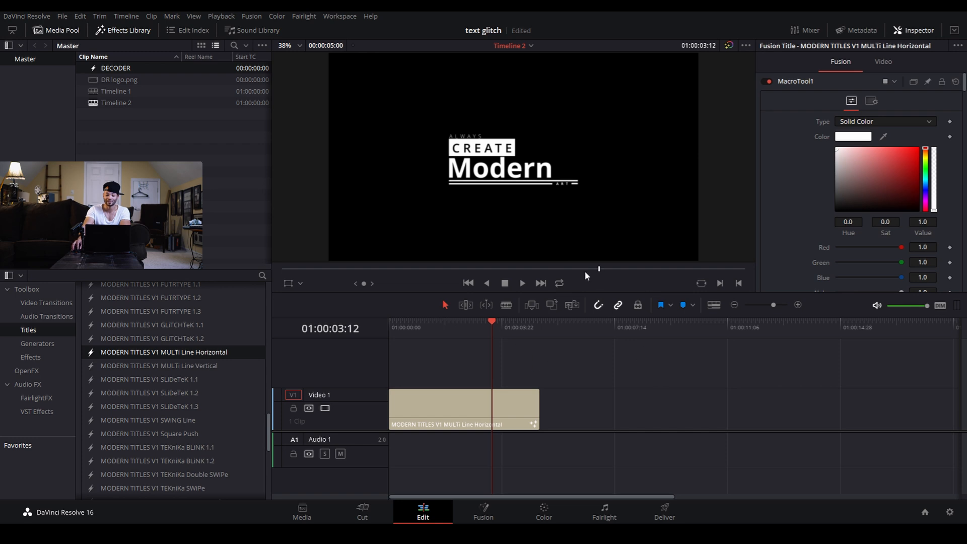
mouse_move(469, 139)
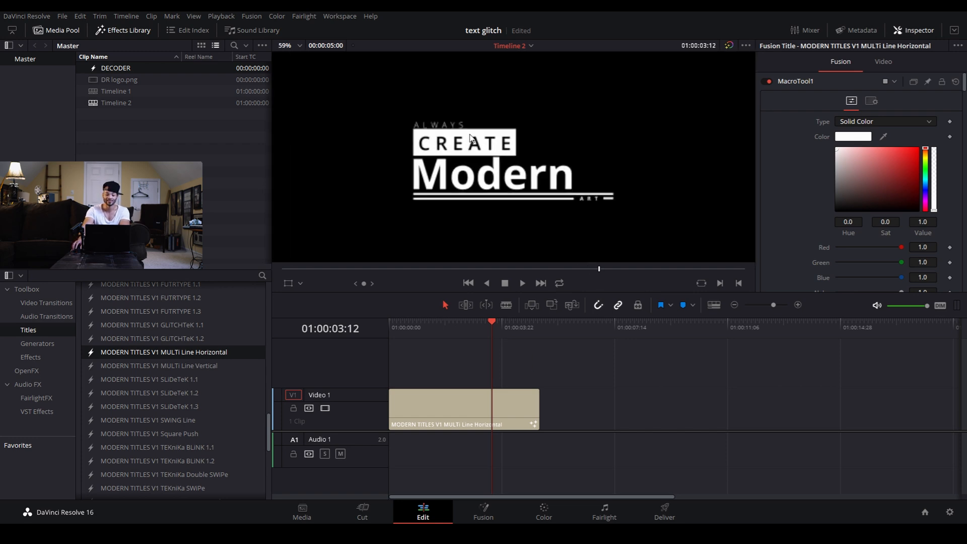
mouse_move(591, 208)
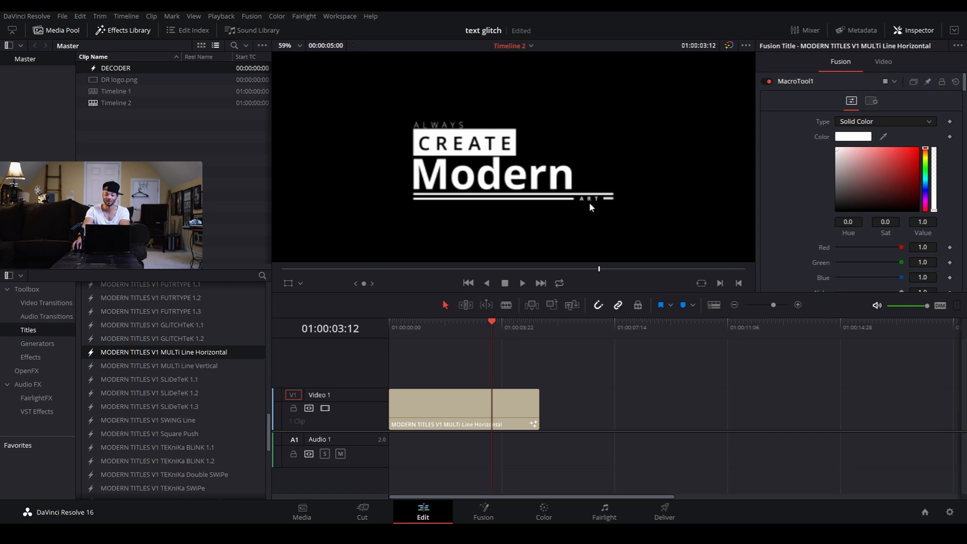
mouse_move(554, 218)
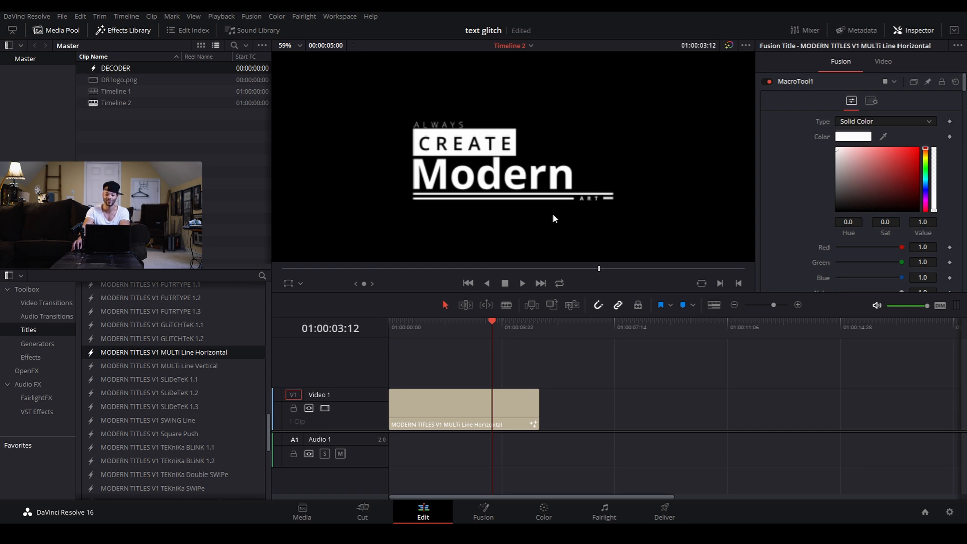
mouse_move(448, 203)
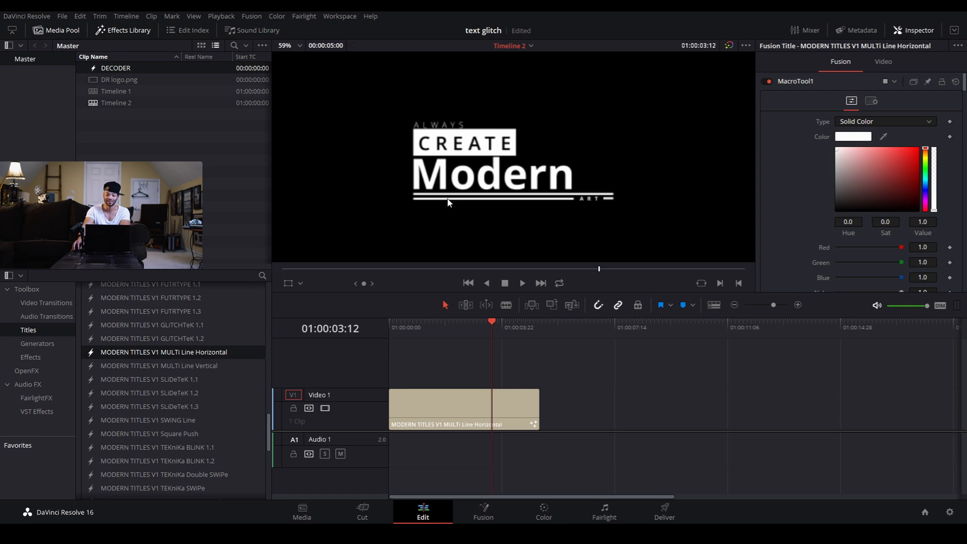
mouse_move(778, 167)
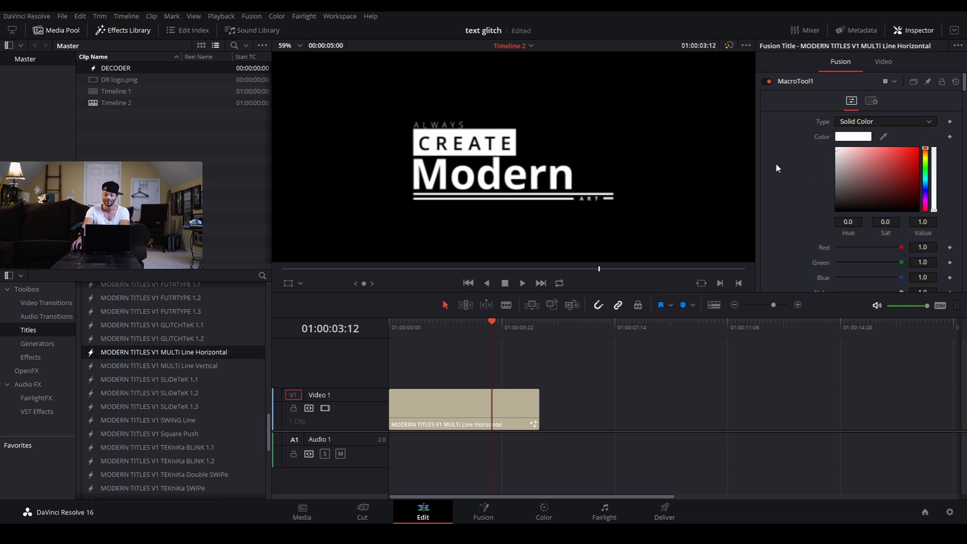
- Replace CREATE with MAKE in the title's Styled Text field
scroll(down, 3)
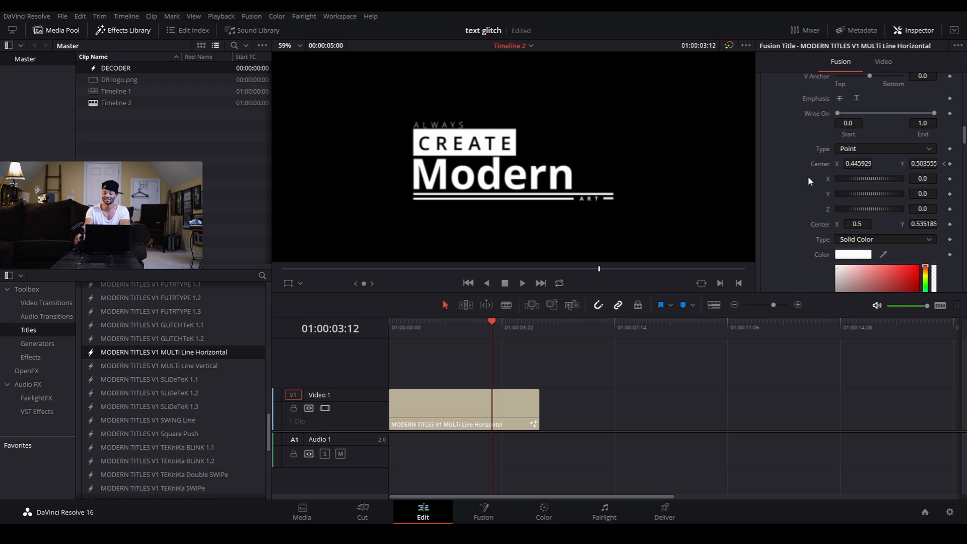
mouse_move(799, 204)
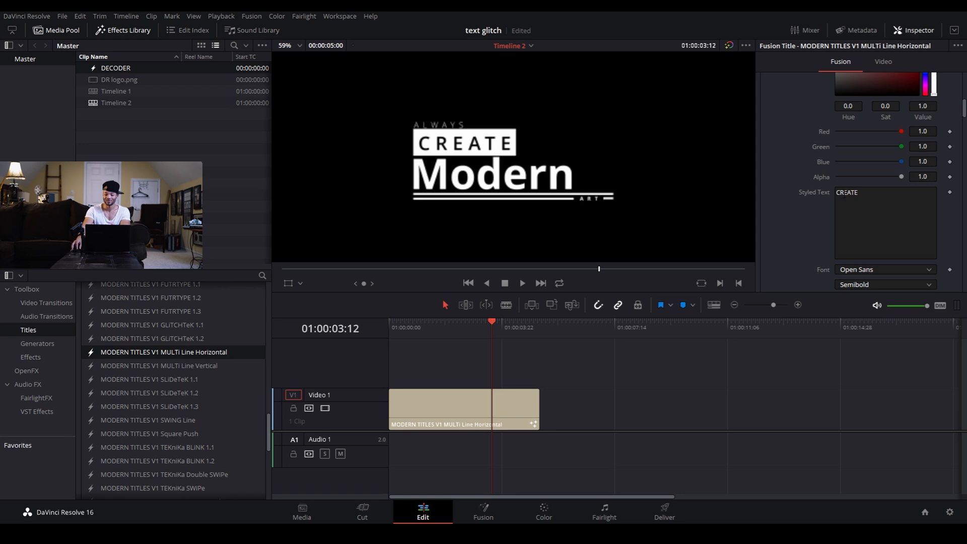
click(885, 222)
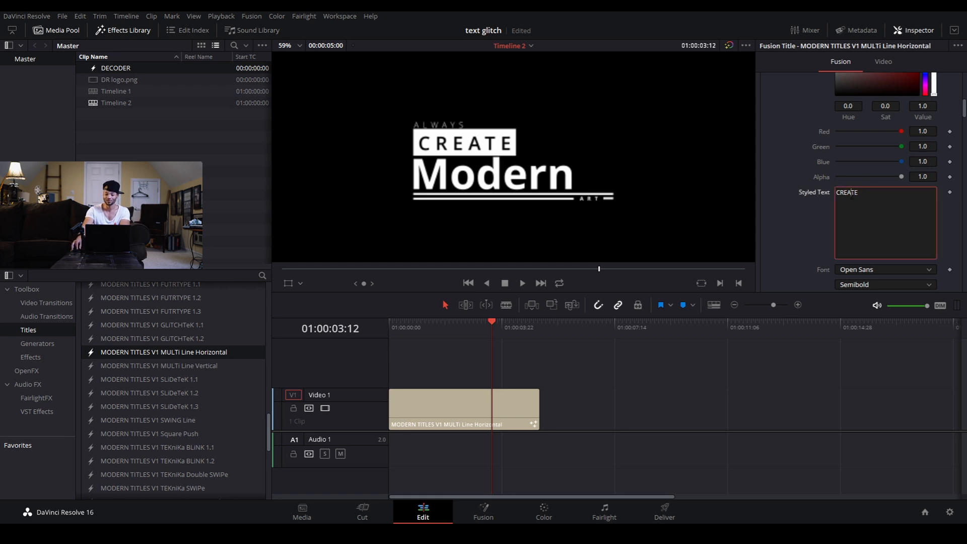
text(MAKE)
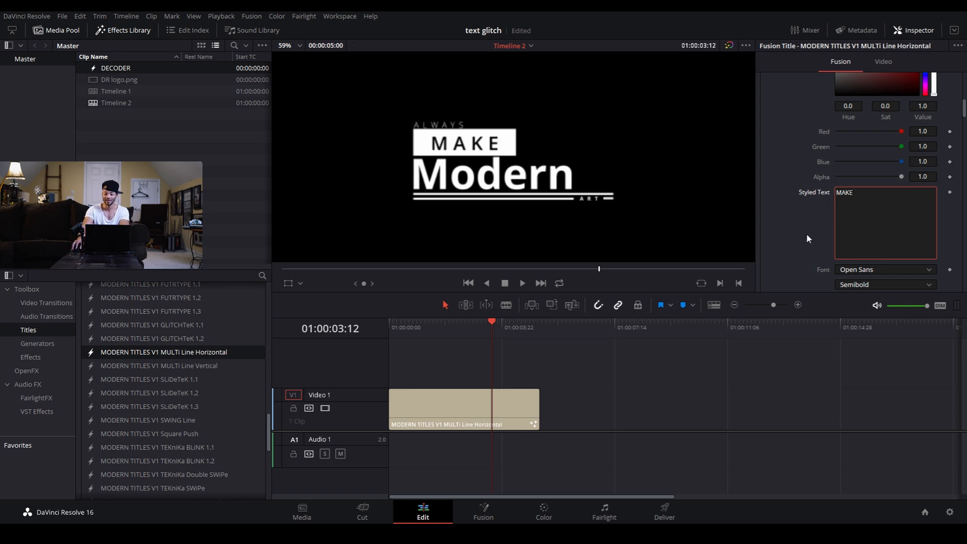
scroll(down, 3)
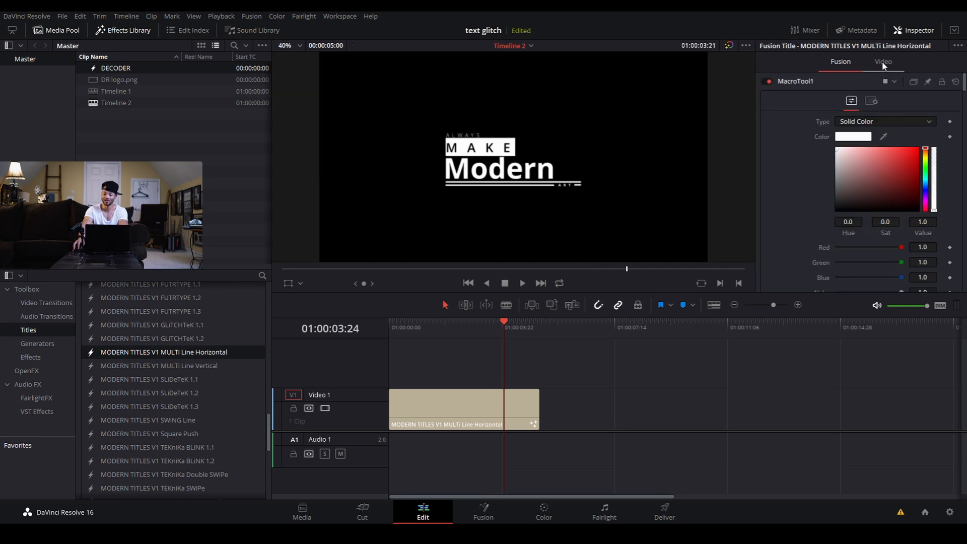
- Set the title's Zoom to 0.89 and Position to -273, -174
click(883, 61)
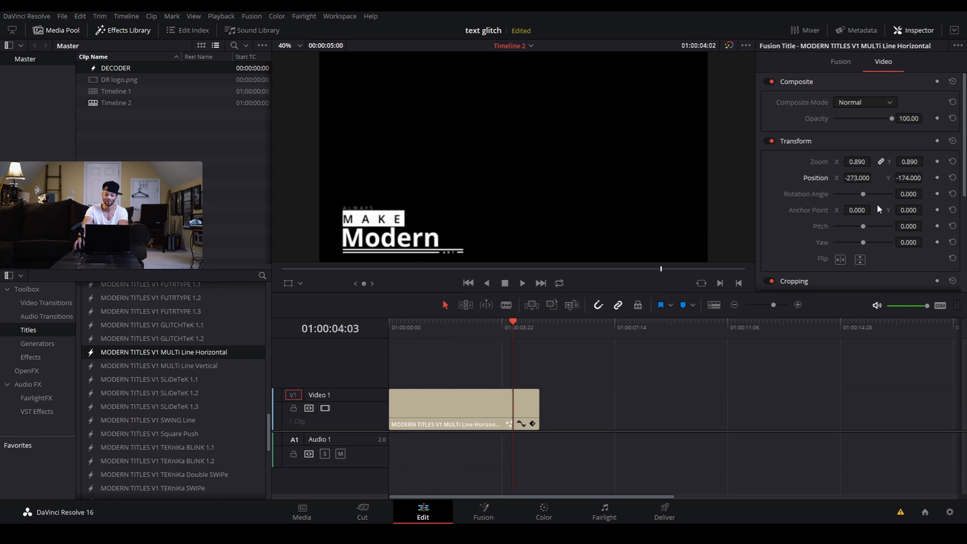
click(840, 61)
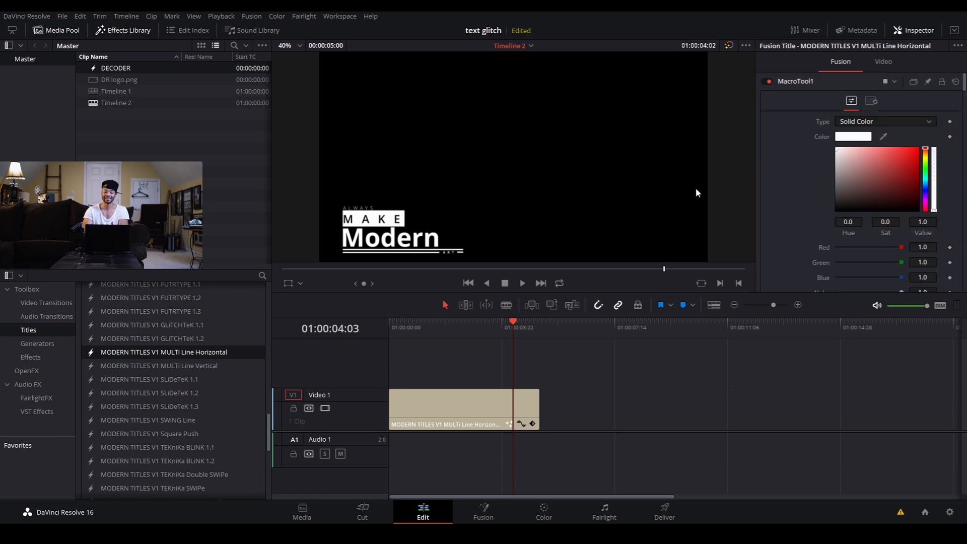
scroll(down, 3)
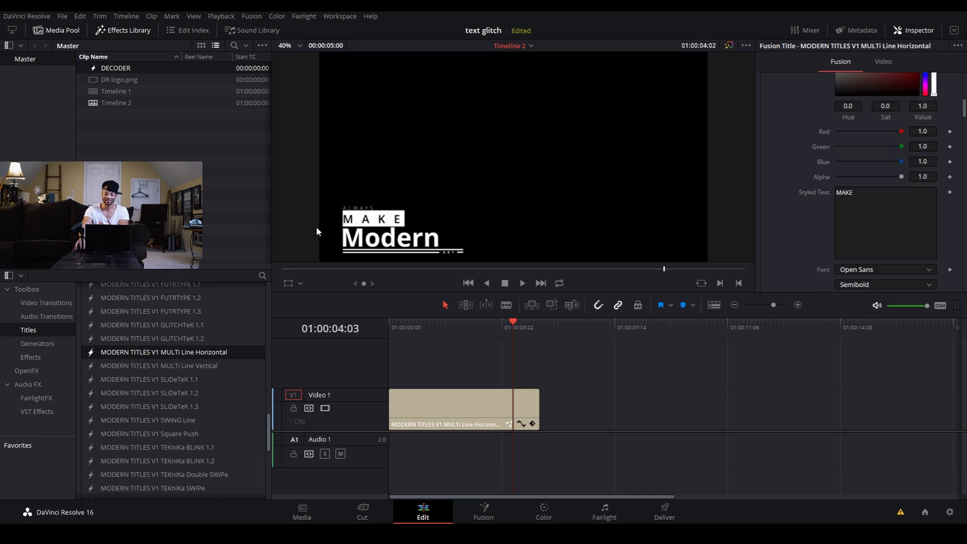
mouse_move(810, 205)
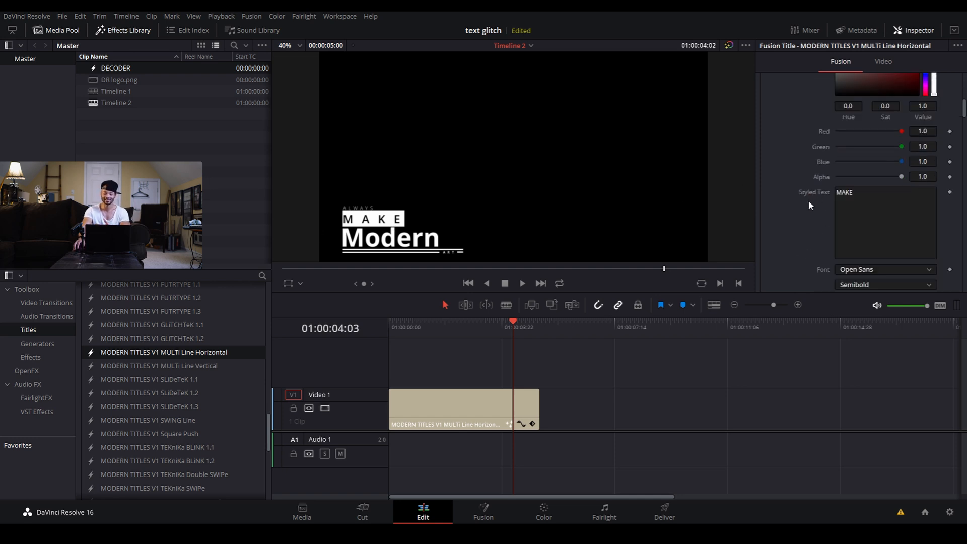
scroll(down, 3)
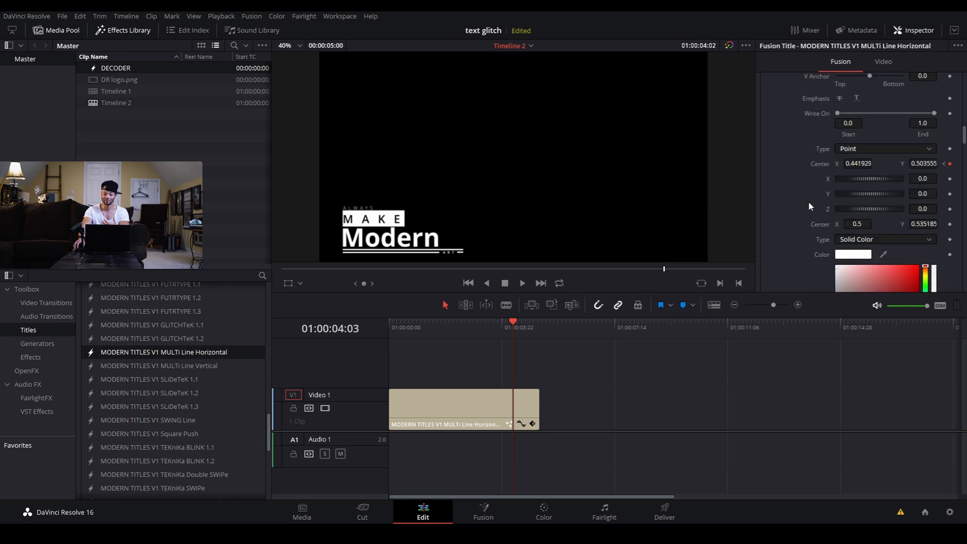
mouse_move(575, 404)
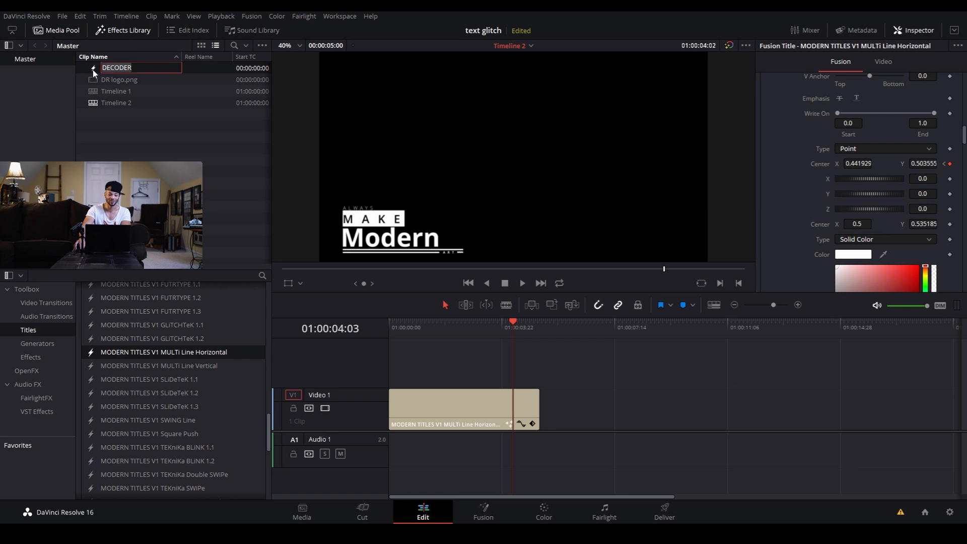
- Open the DECODER clip on the Fusion page and frame its whole node graph
click(484, 510)
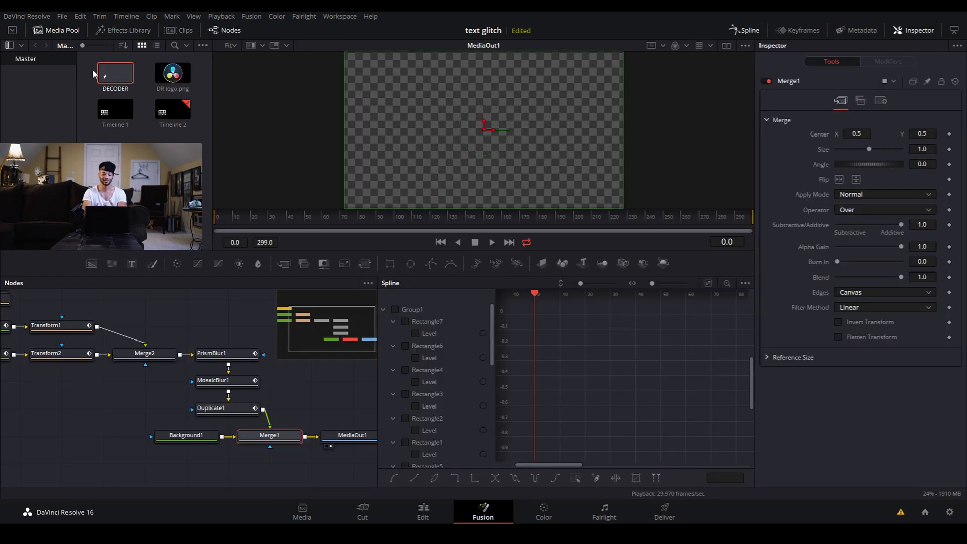
mouse_move(536, 208)
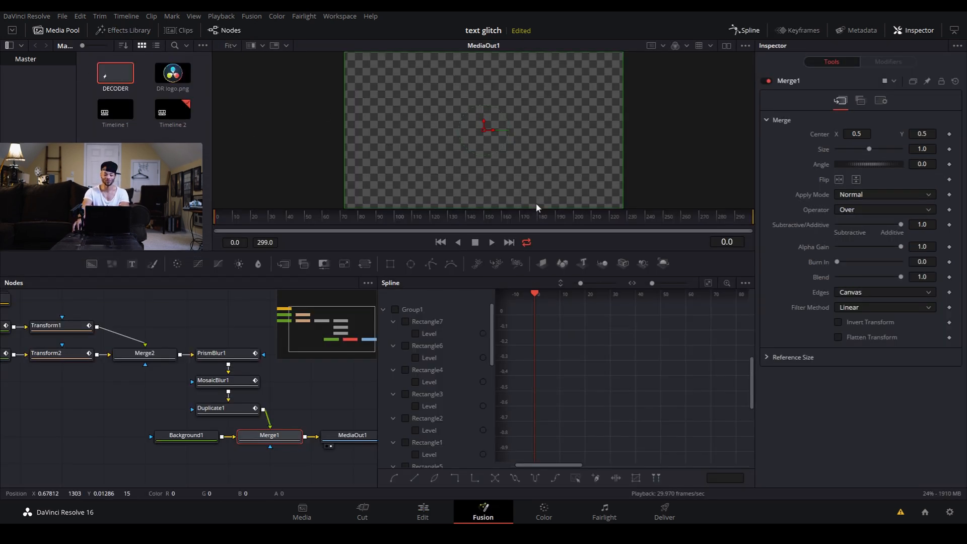
mouse_move(529, 177)
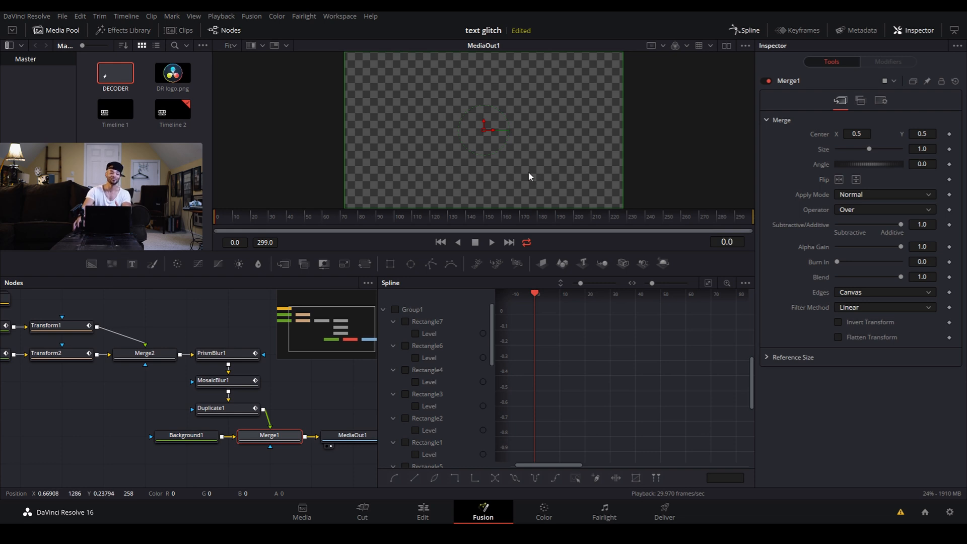
mouse_move(525, 179)
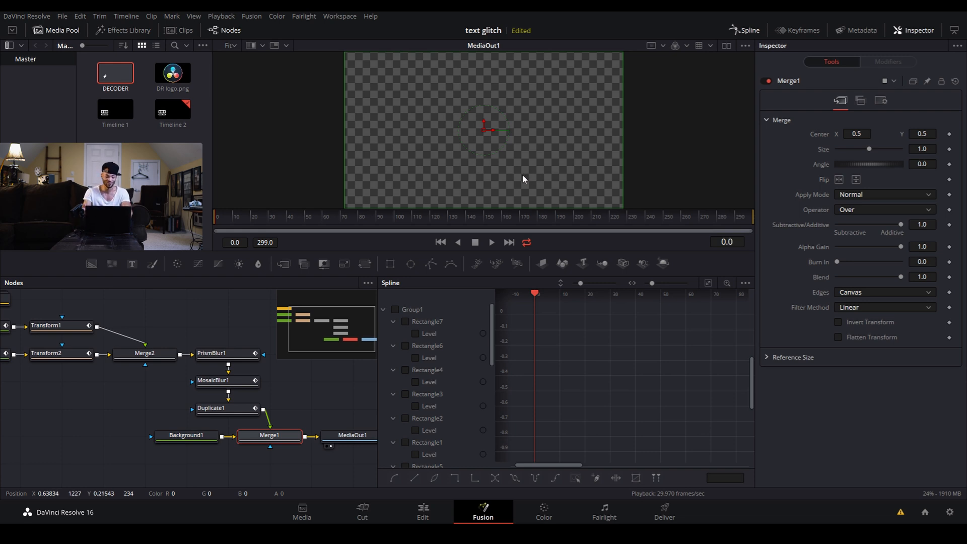
mouse_move(521, 150)
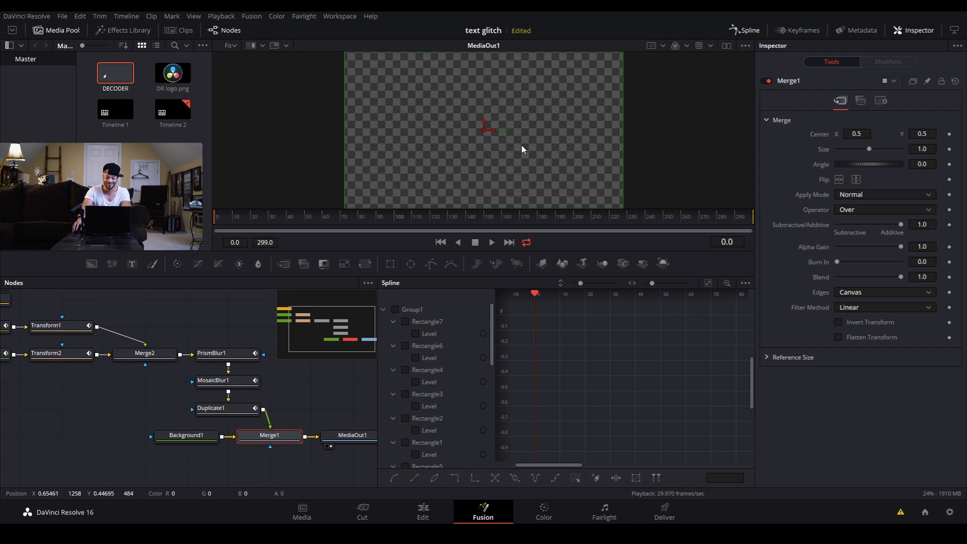
mouse_move(250, 354)
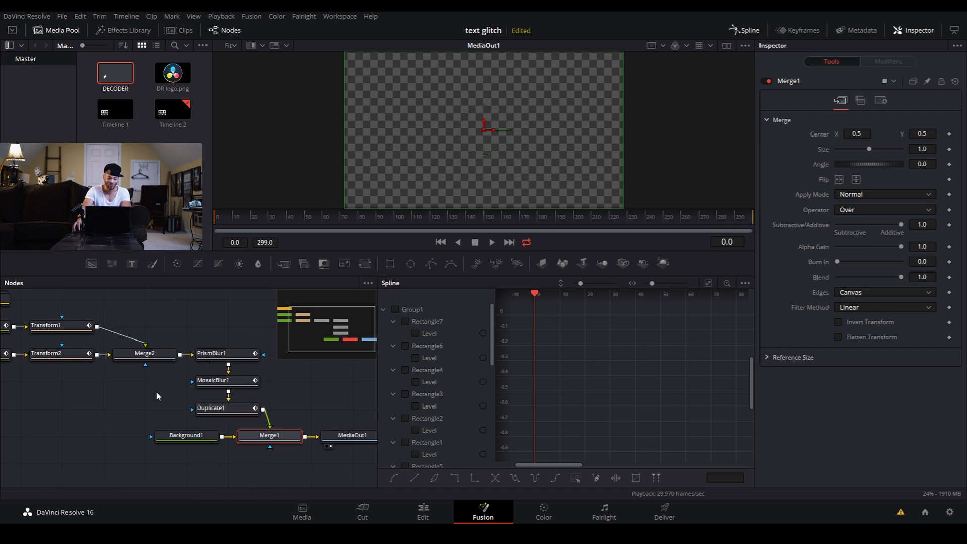
mouse_move(142, 401)
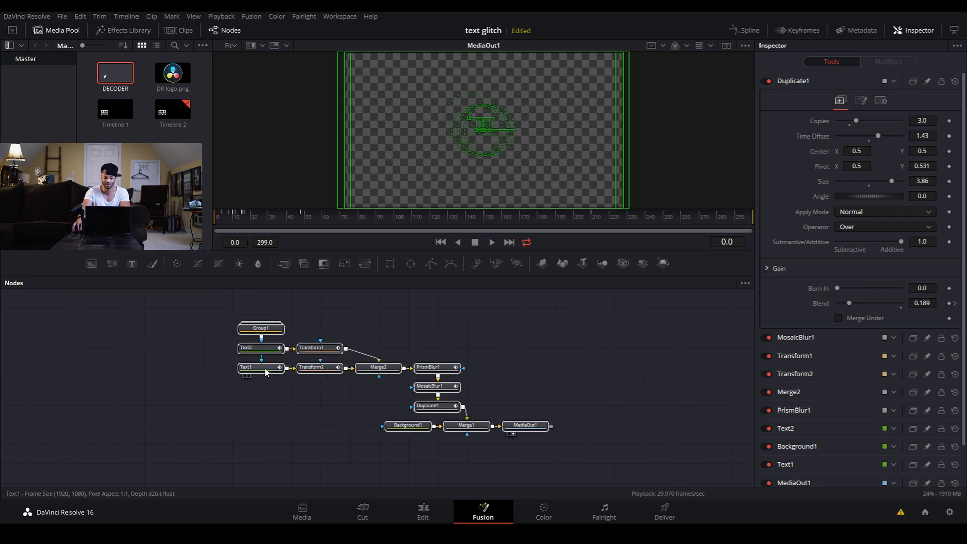
click(247, 367)
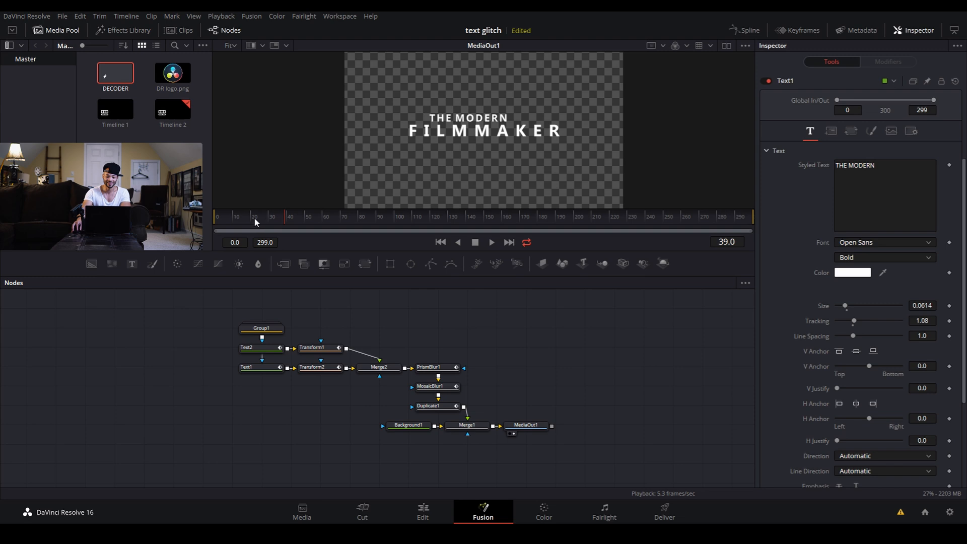
click(256, 217)
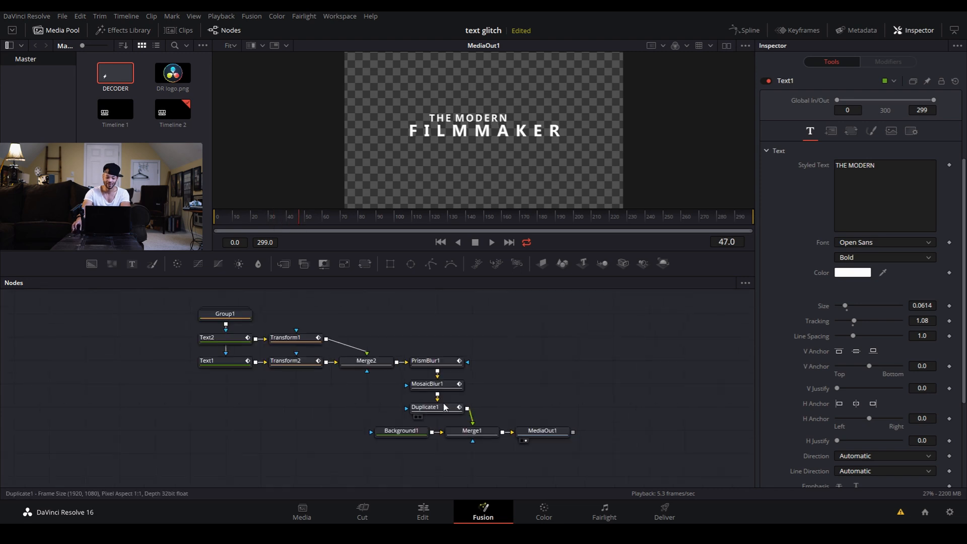
click(225, 337)
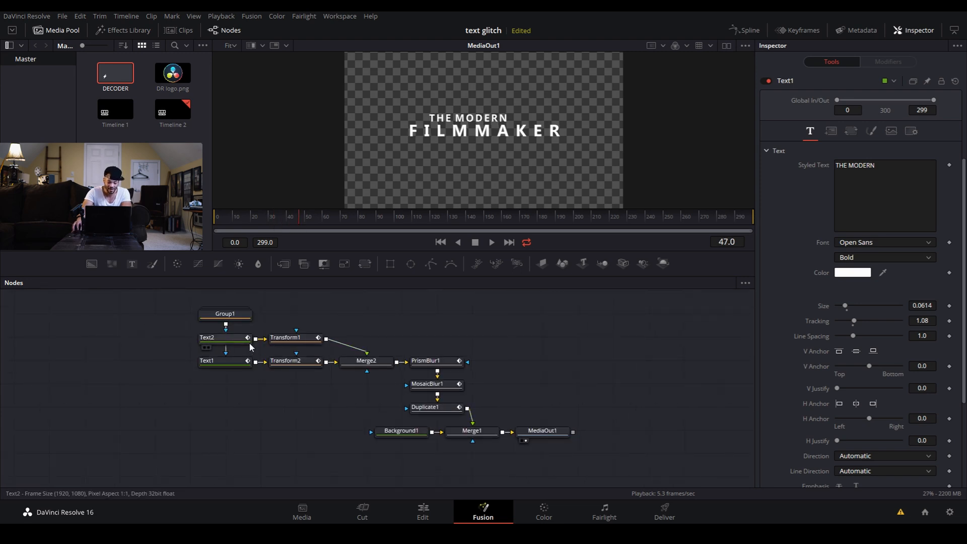
click(208, 360)
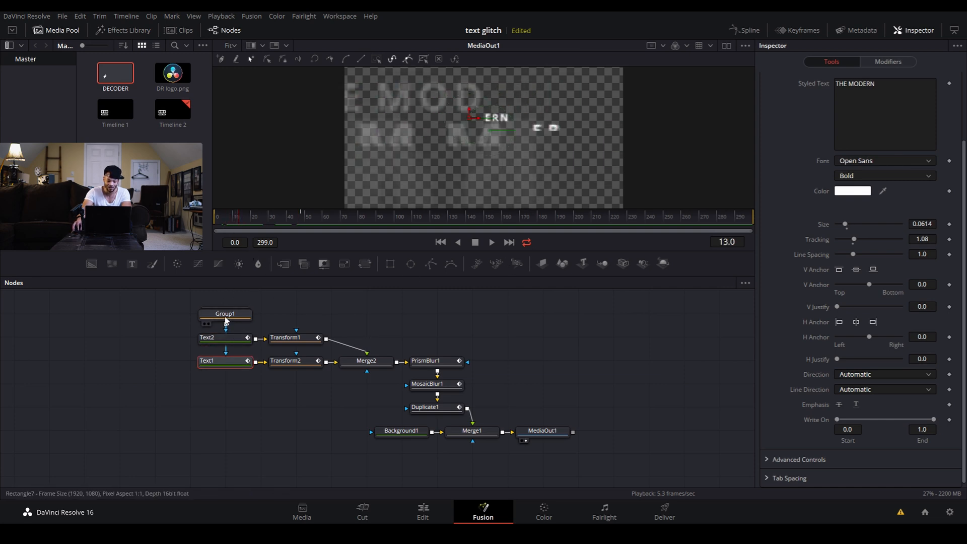
click(226, 314)
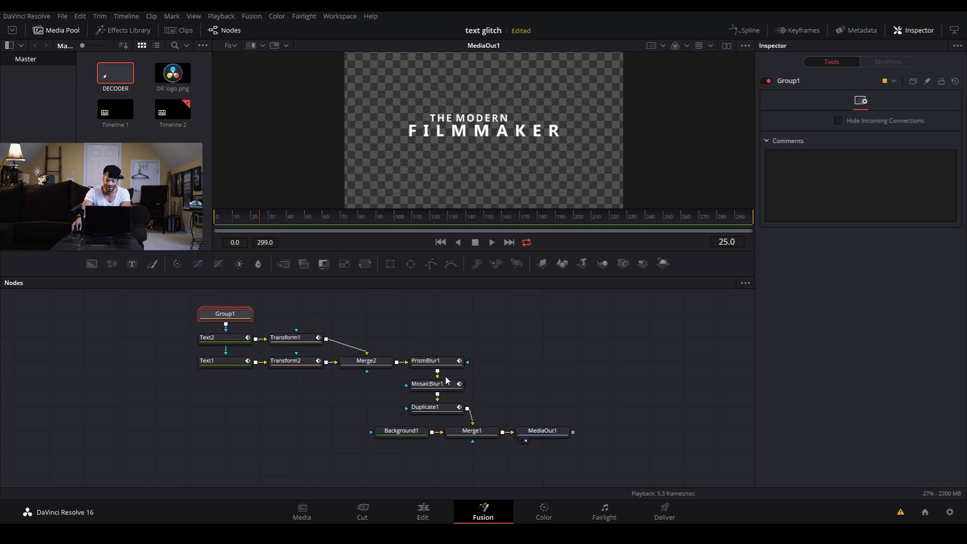
click(435, 361)
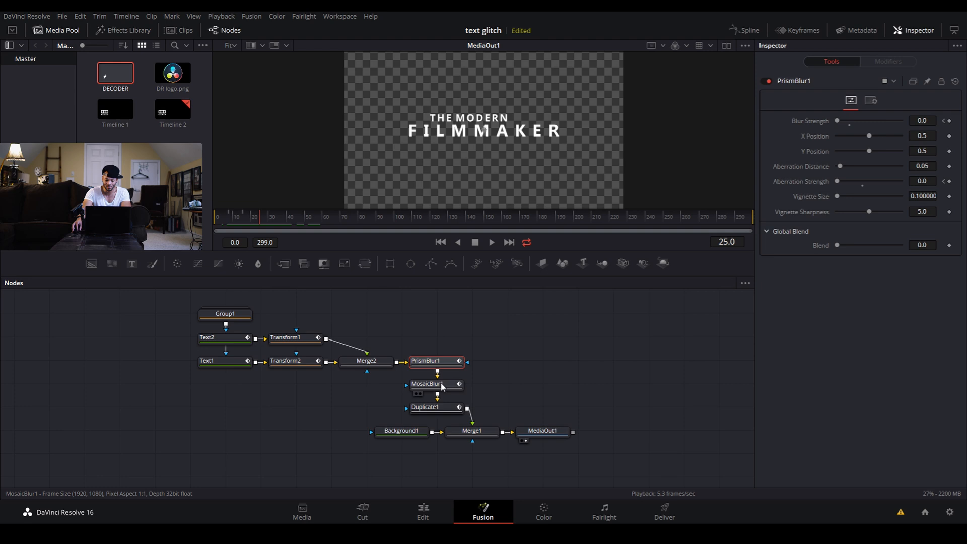
click(425, 384)
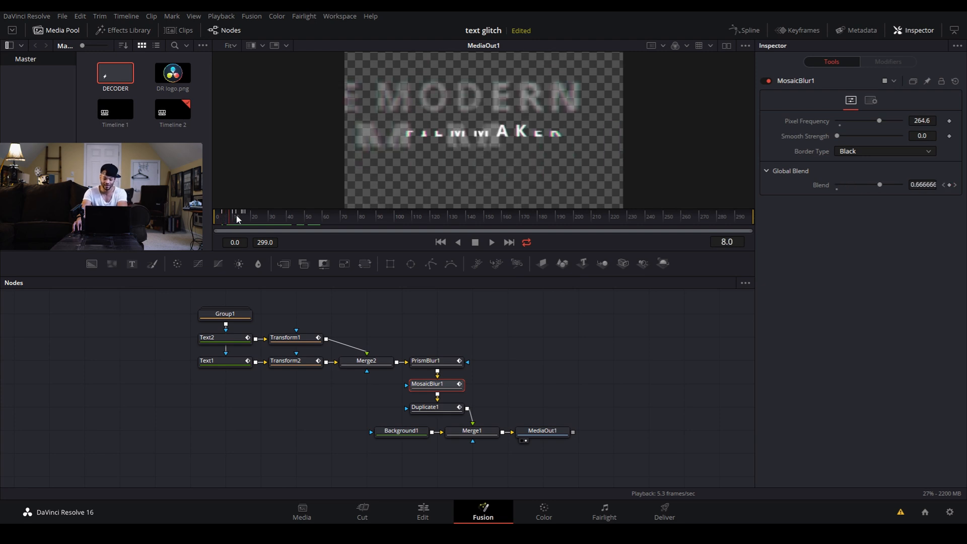
mouse_move(652, 115)
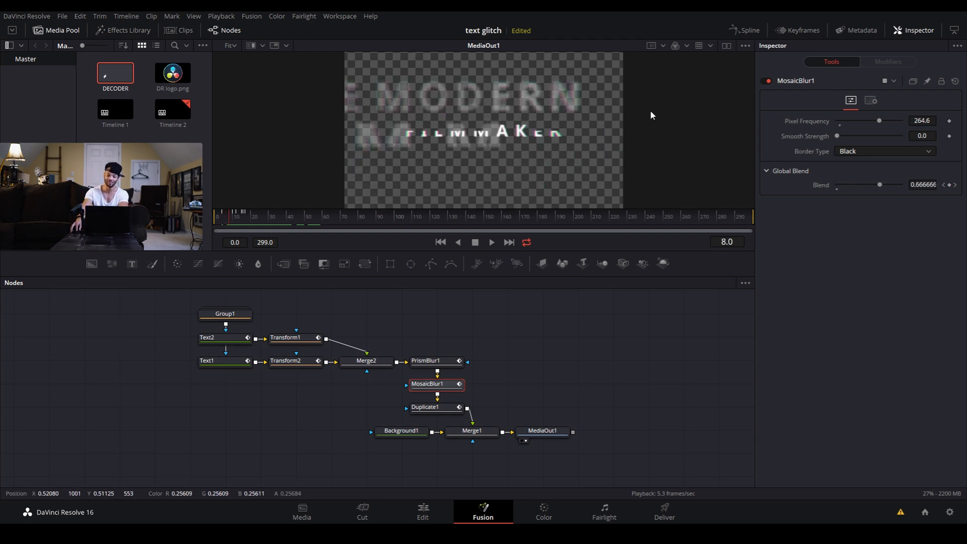
mouse_move(429, 137)
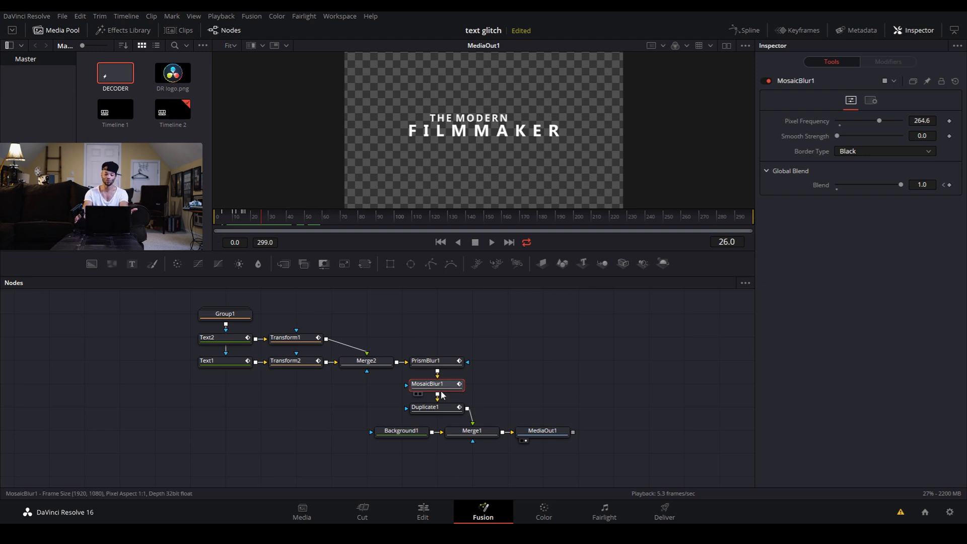
mouse_move(445, 408)
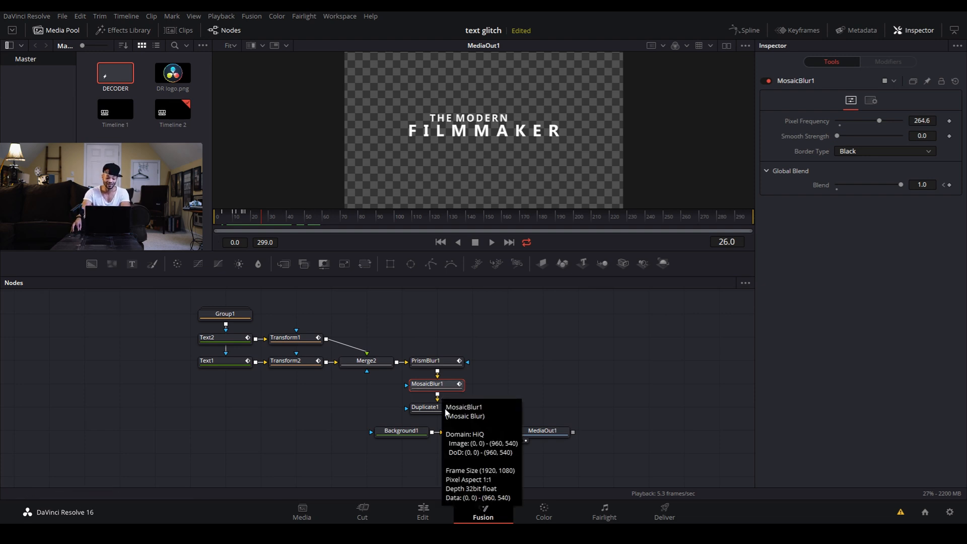
click(425, 406)
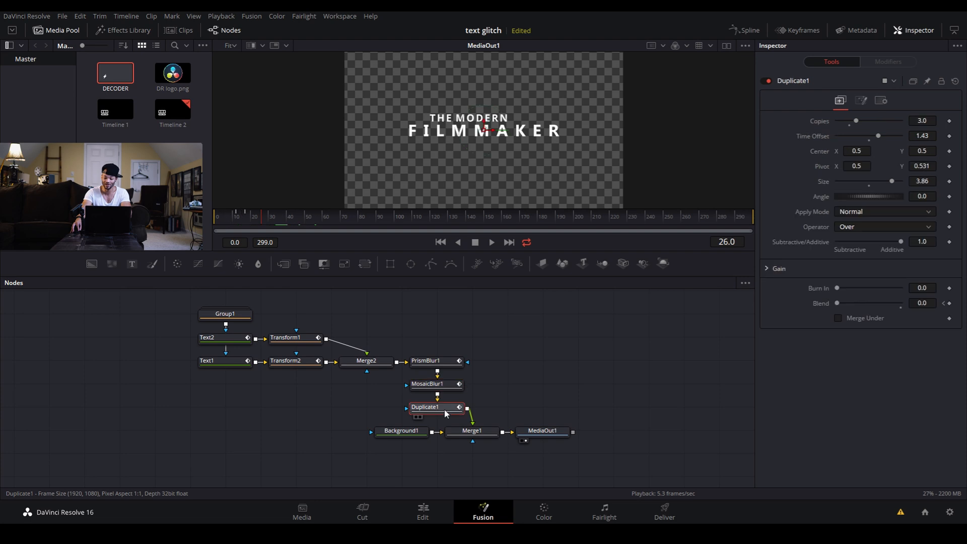
click(431, 384)
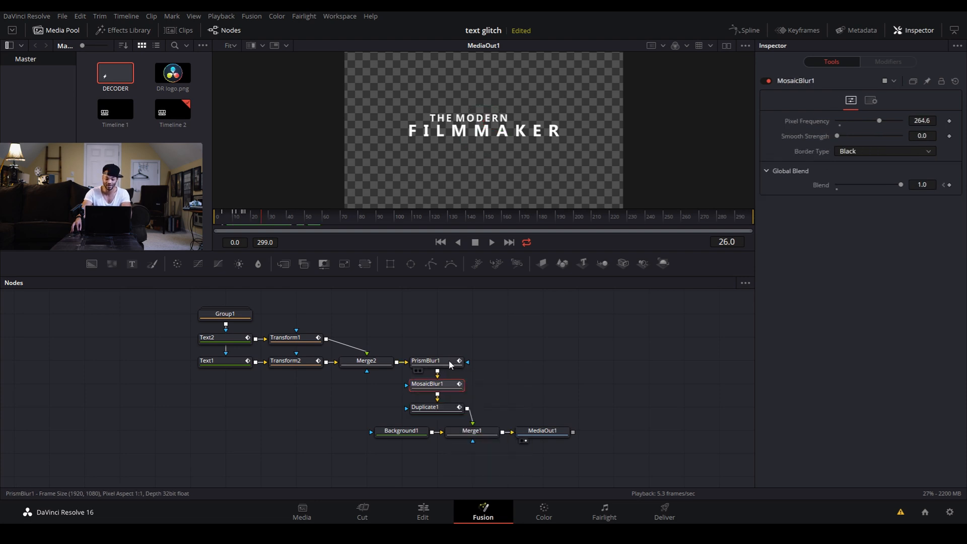
click(425, 360)
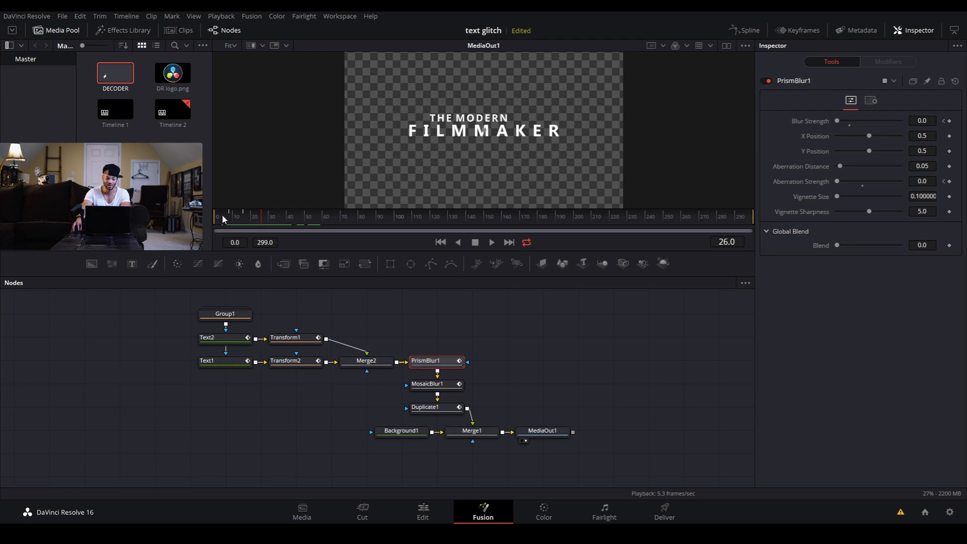
click(259, 216)
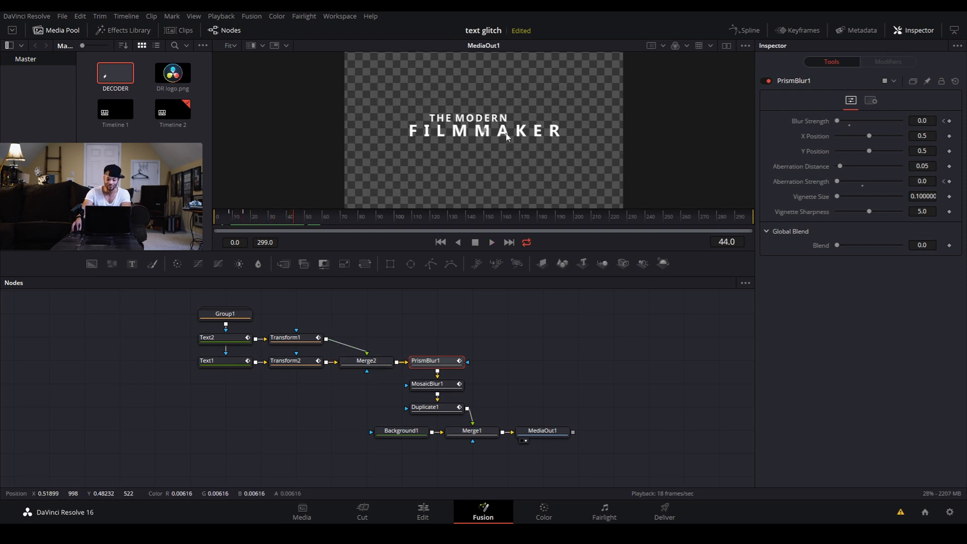
click(252, 217)
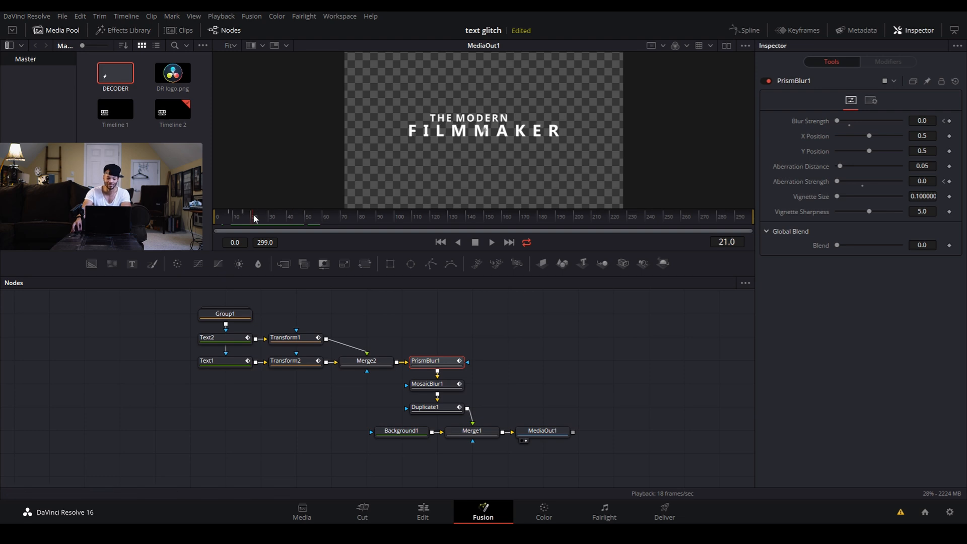
click(290, 216)
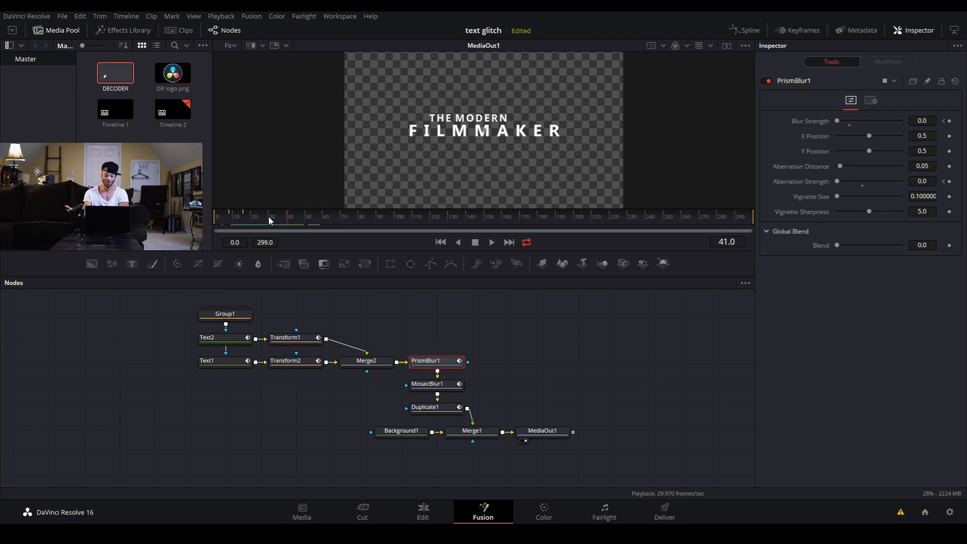
mouse_move(497, 335)
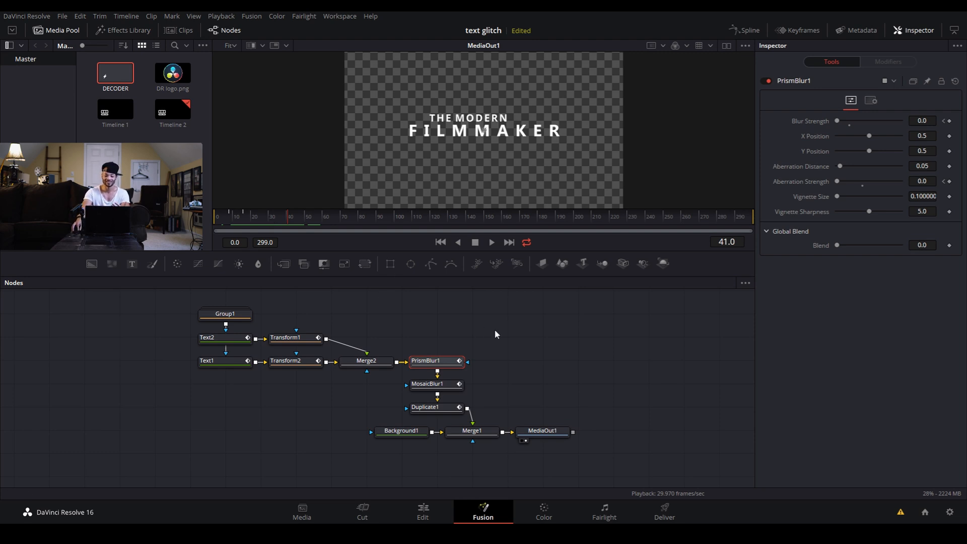
mouse_move(441, 145)
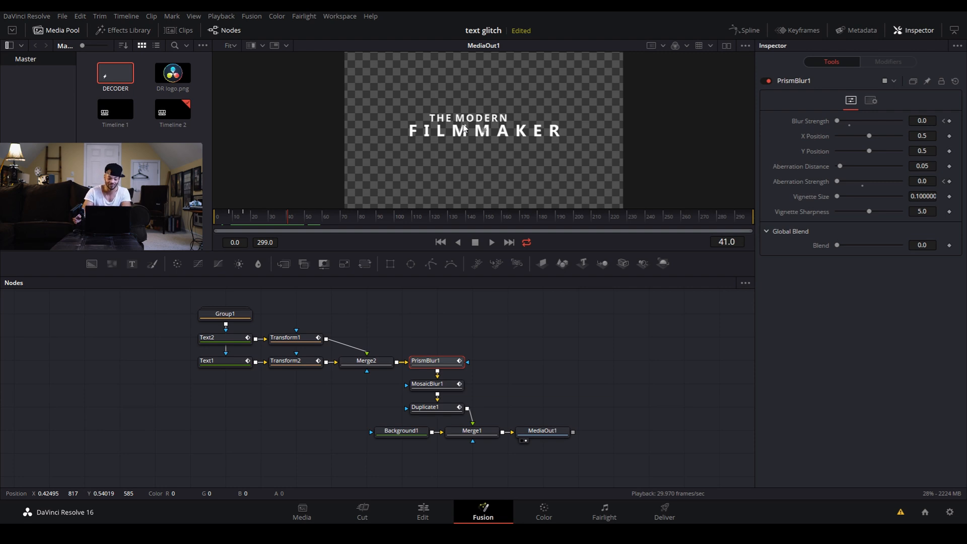
mouse_move(610, 313)
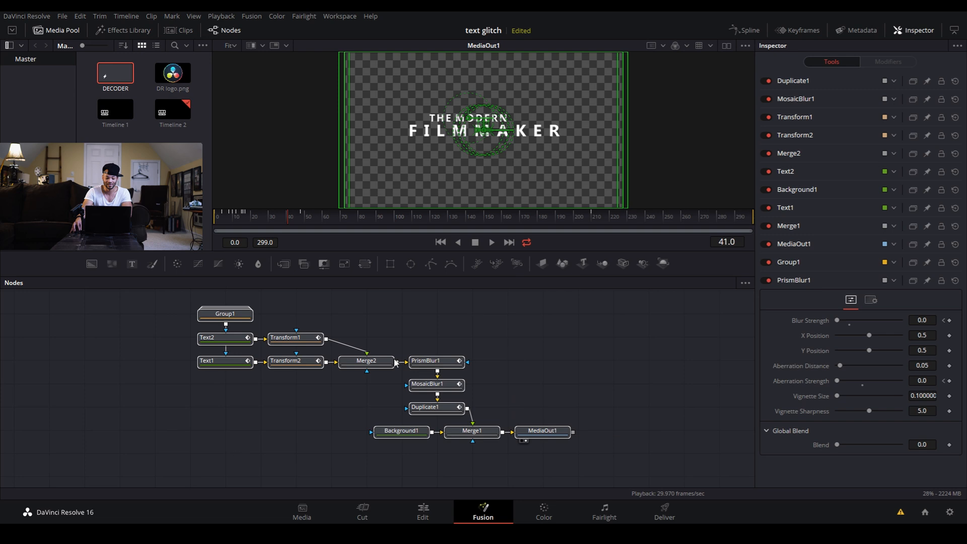
- Create a macro from the selected nodes and browse the Macro Editor list
right_click(542, 430)
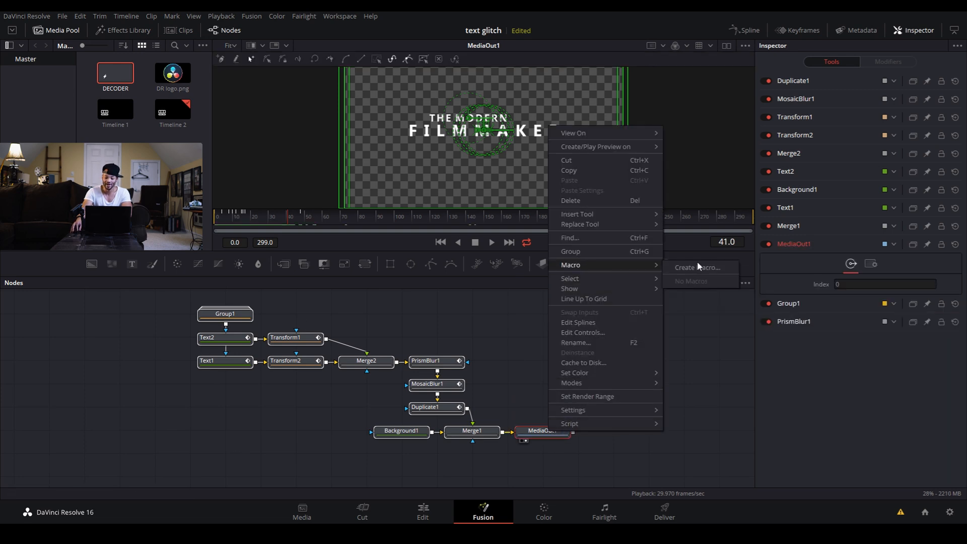
click(648, 283)
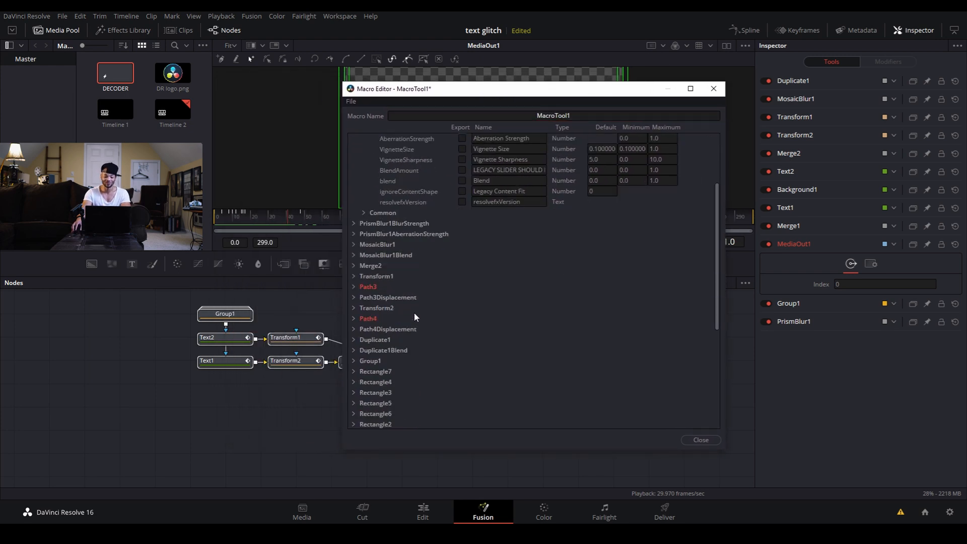
scroll(down, 3)
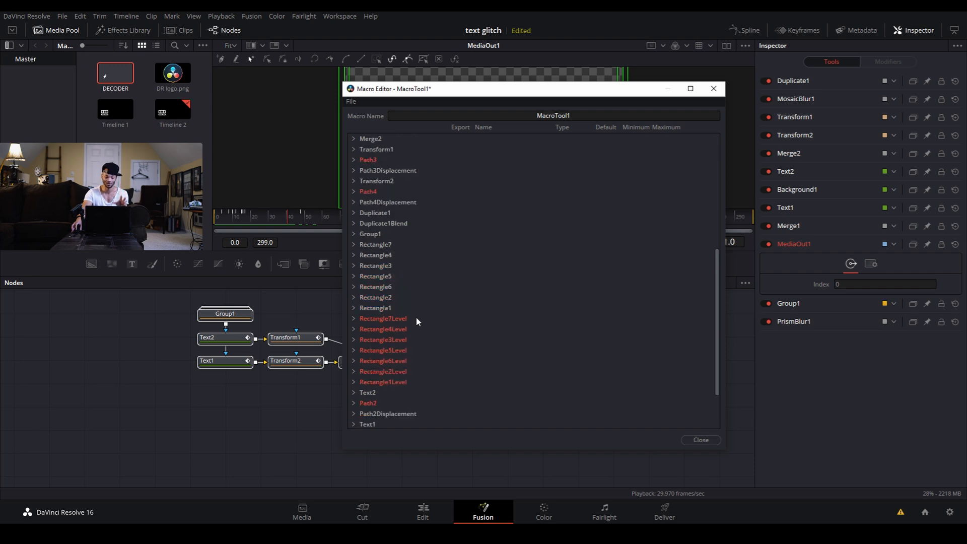
scroll(up, 3)
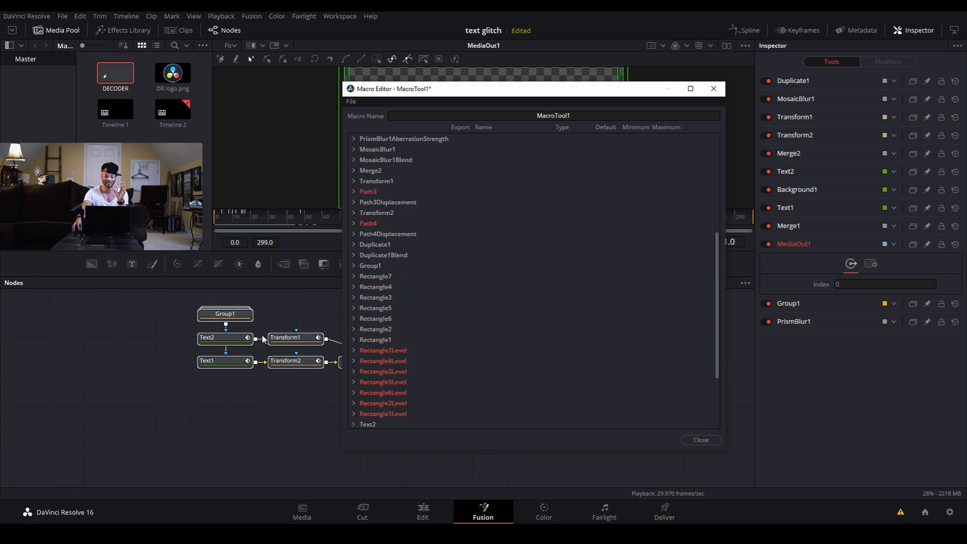
click(290, 337)
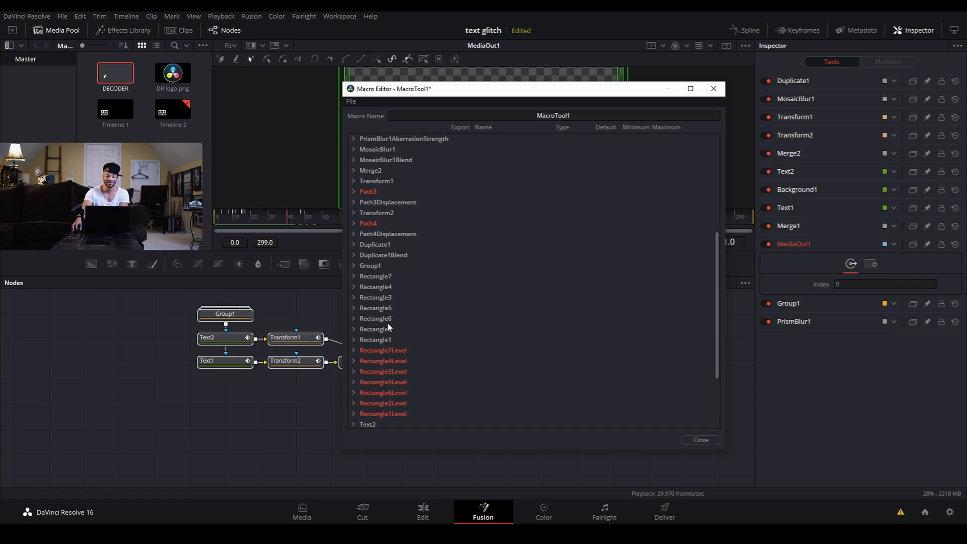
- Review the PrismBlur1 controls and move the Macro Editor aside
click(353, 138)
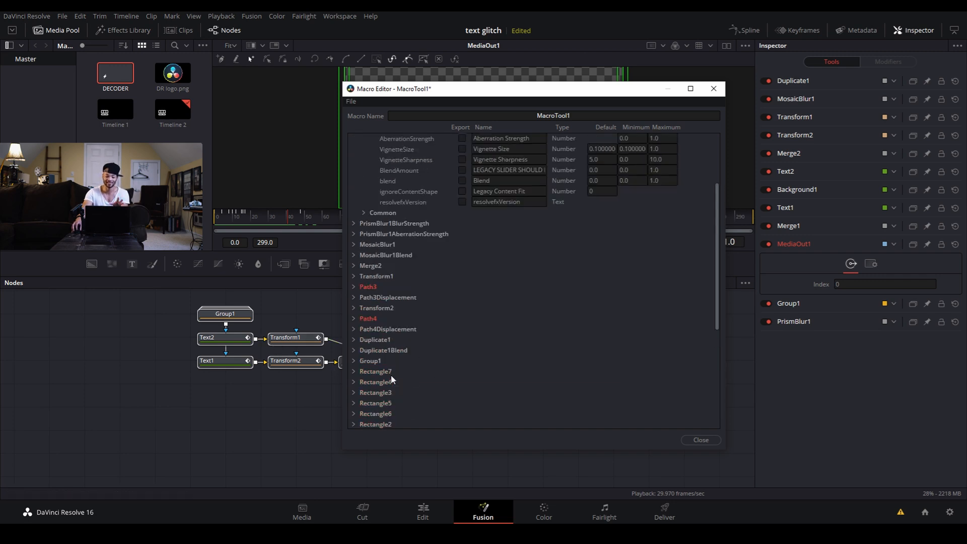
click(353, 139)
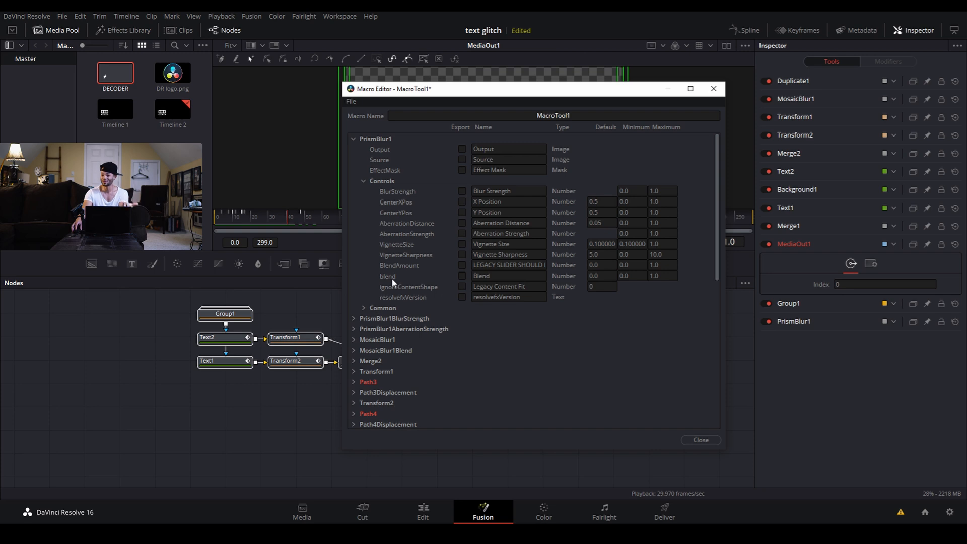
scroll(down, 3)
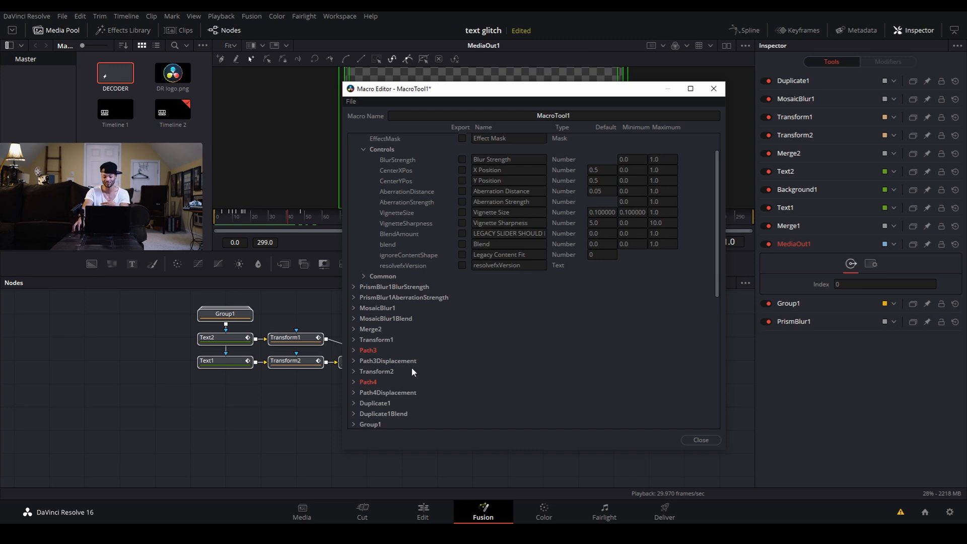
mouse_move(400, 321)
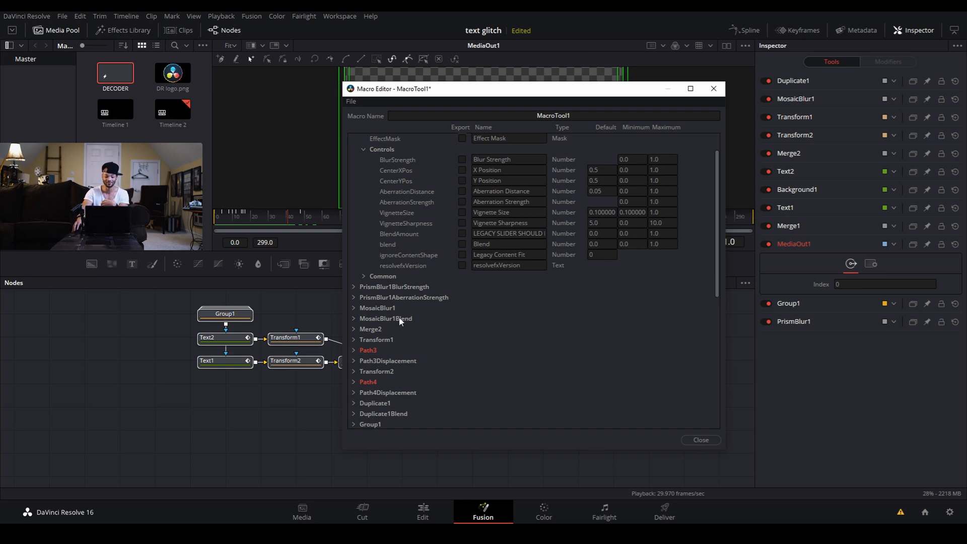
scroll(down, 3)
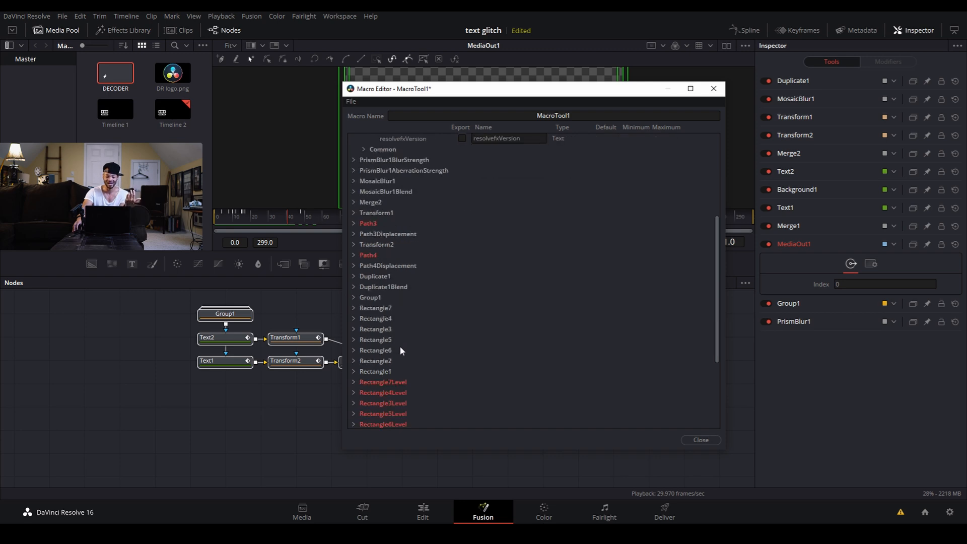
scroll(up, 3)
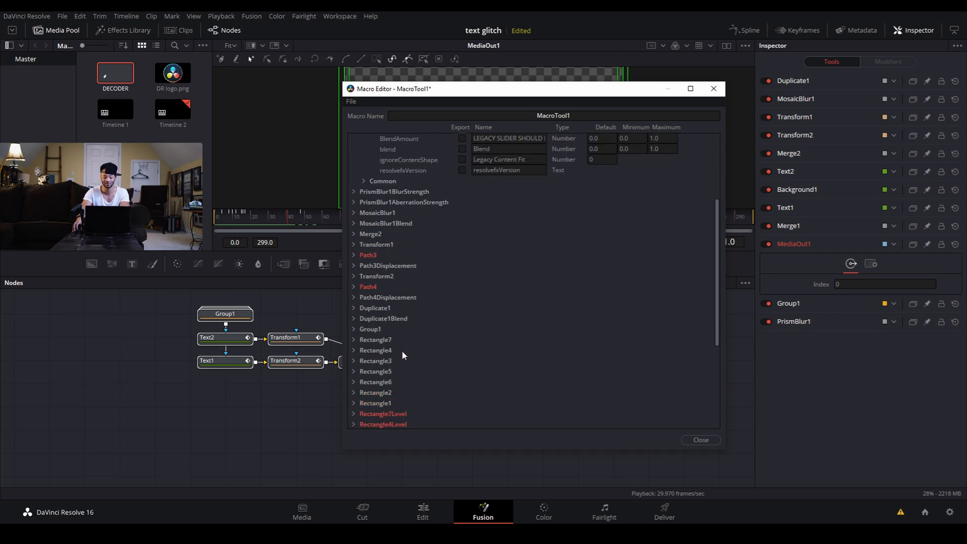
click(353, 138)
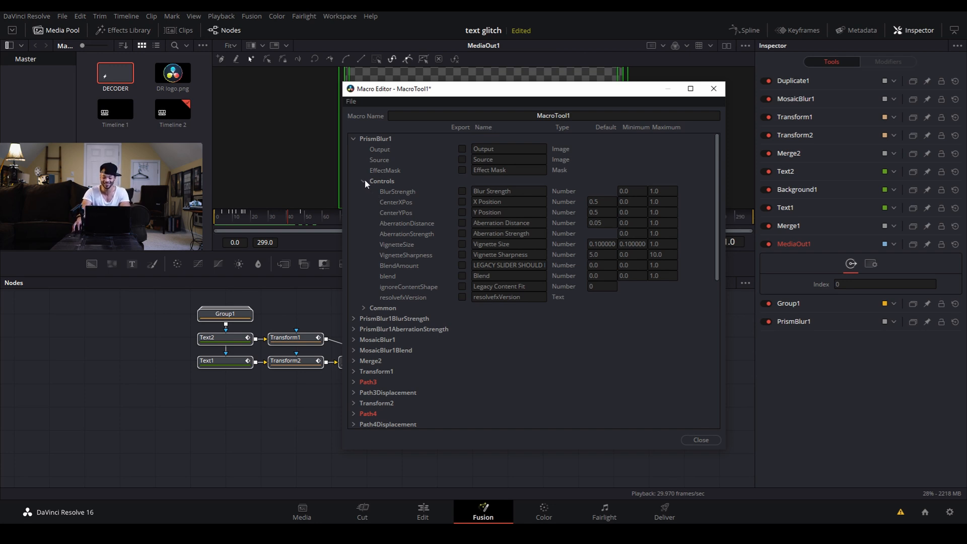
click(364, 181)
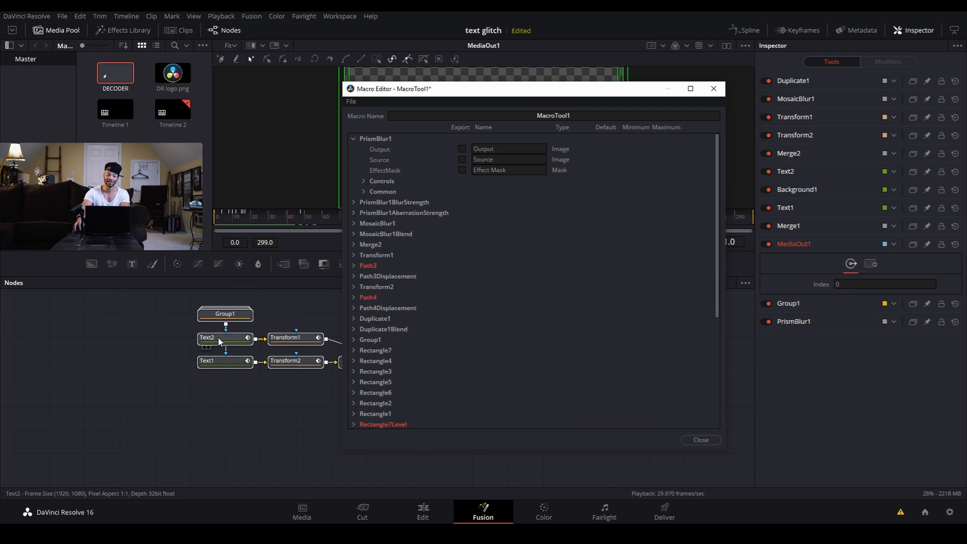
click(225, 361)
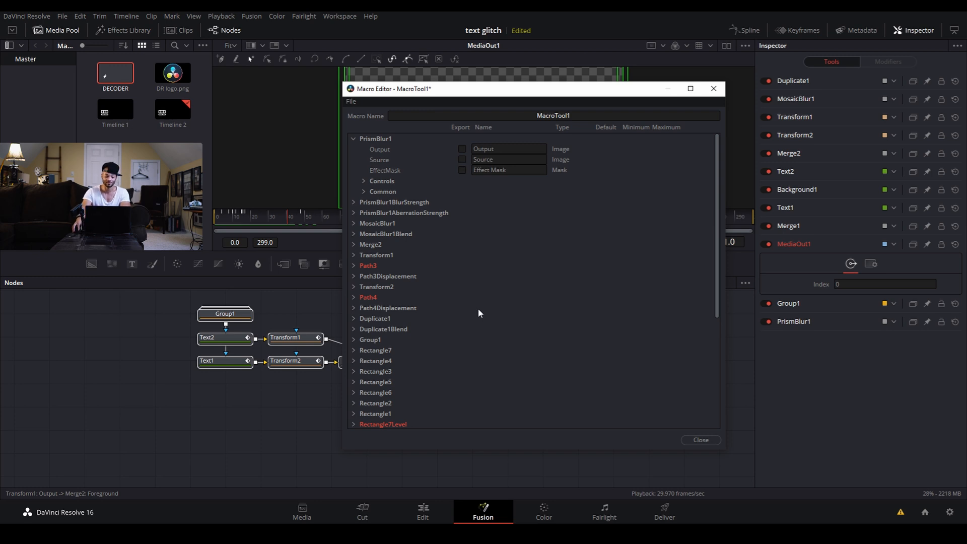
scroll(down, 3)
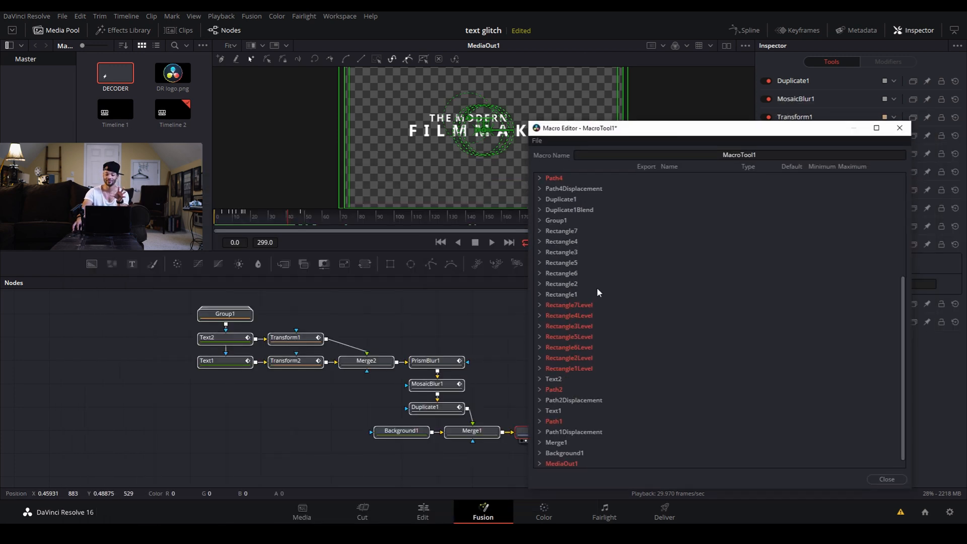
mouse_move(658, 246)
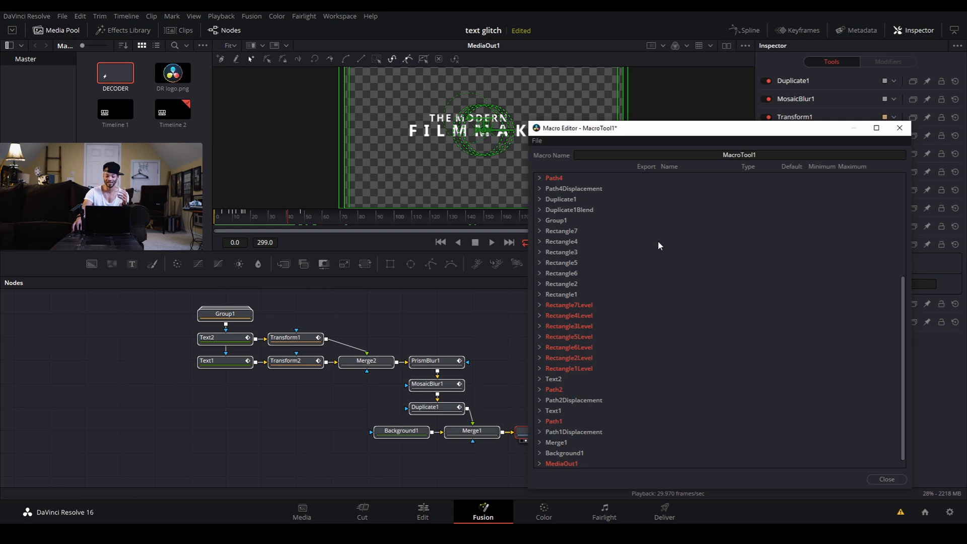
mouse_move(629, 274)
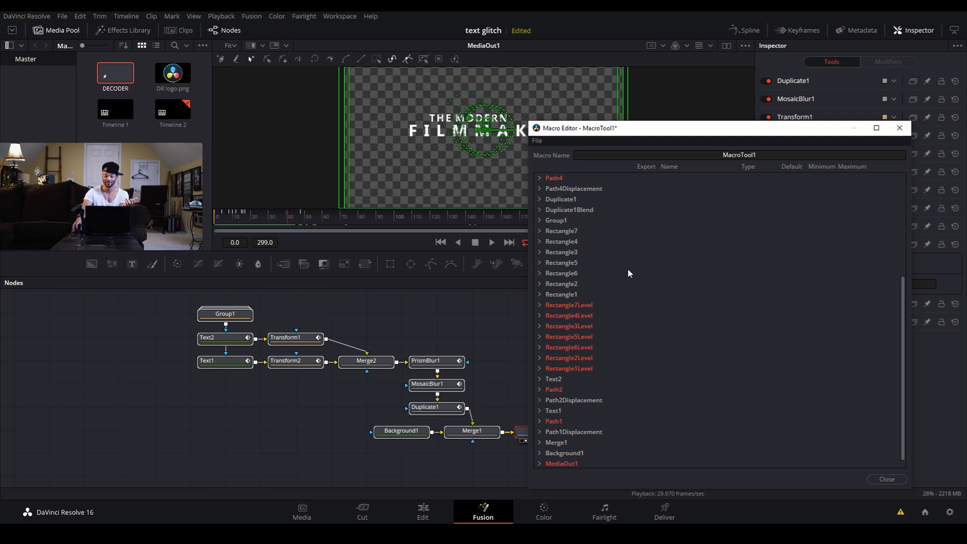
mouse_move(551, 386)
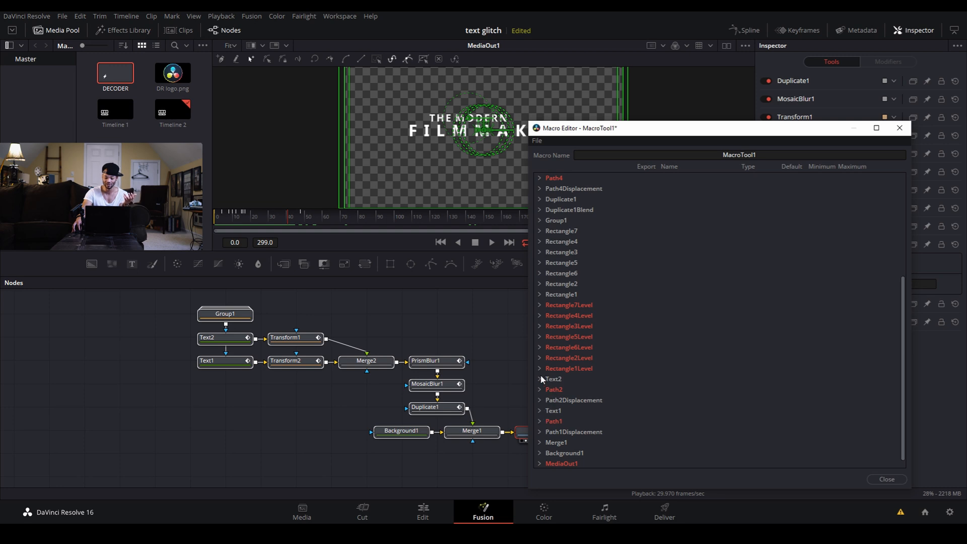
- Export Text2's StyledText, Font, Style, RGBA, Size, CharacterSpacing and LineSpacing controls
click(540, 379)
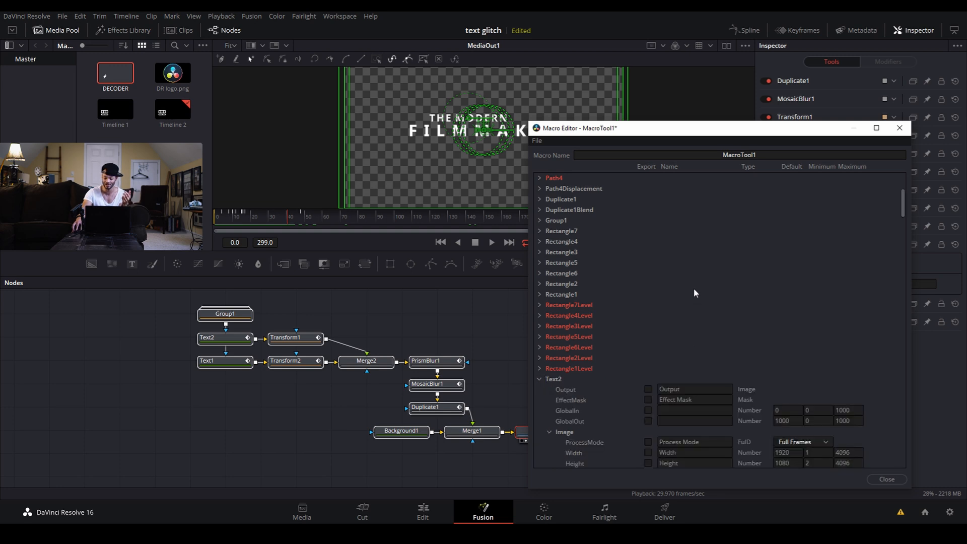
scroll(down, 3)
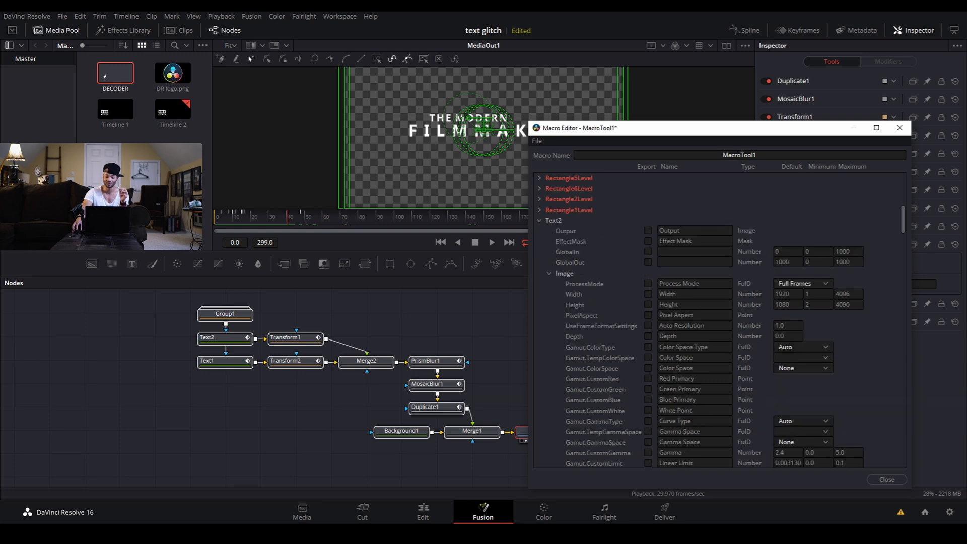
click(550, 274)
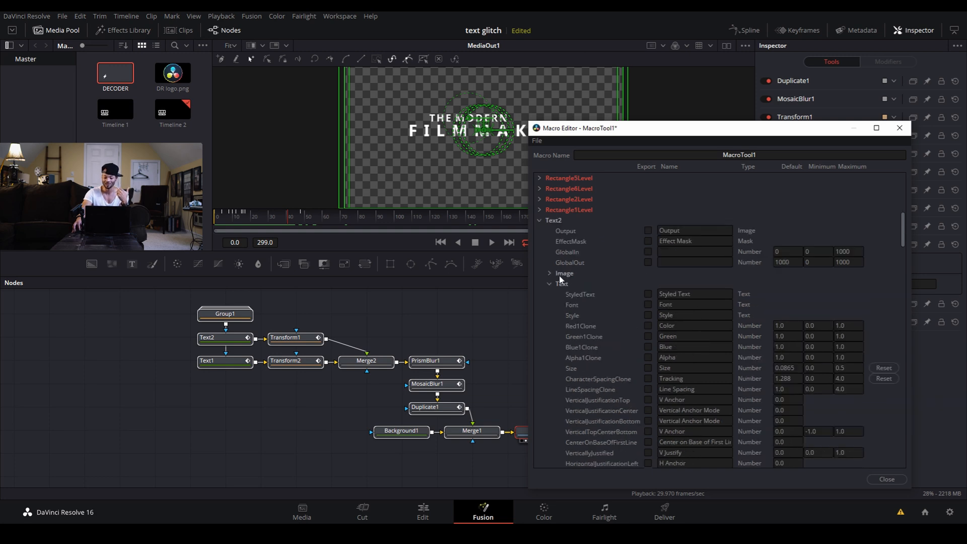
scroll(down, 3)
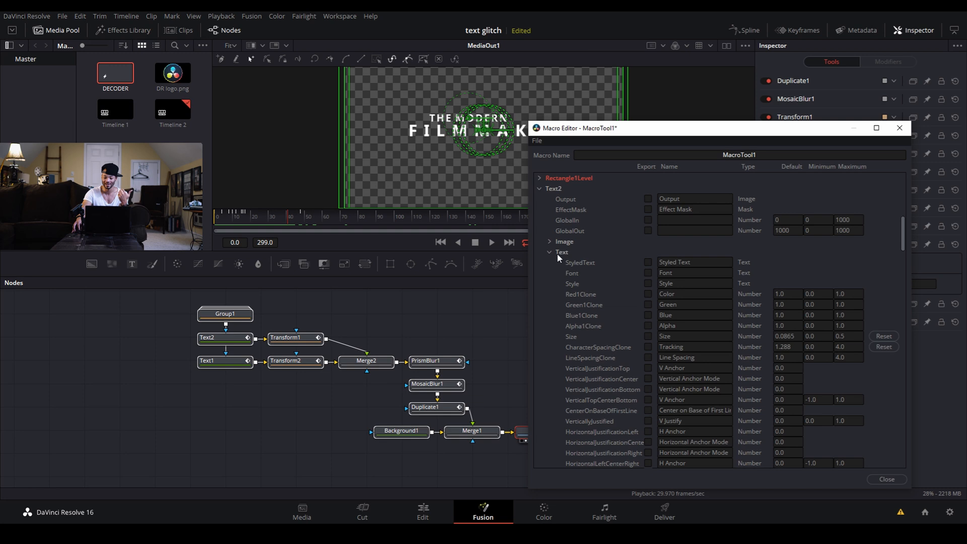
mouse_move(654, 266)
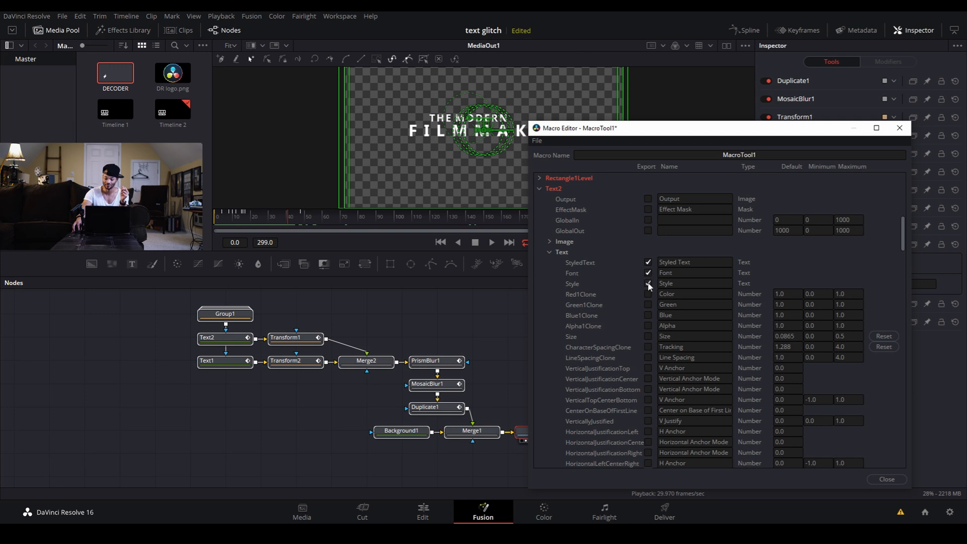
click(648, 283)
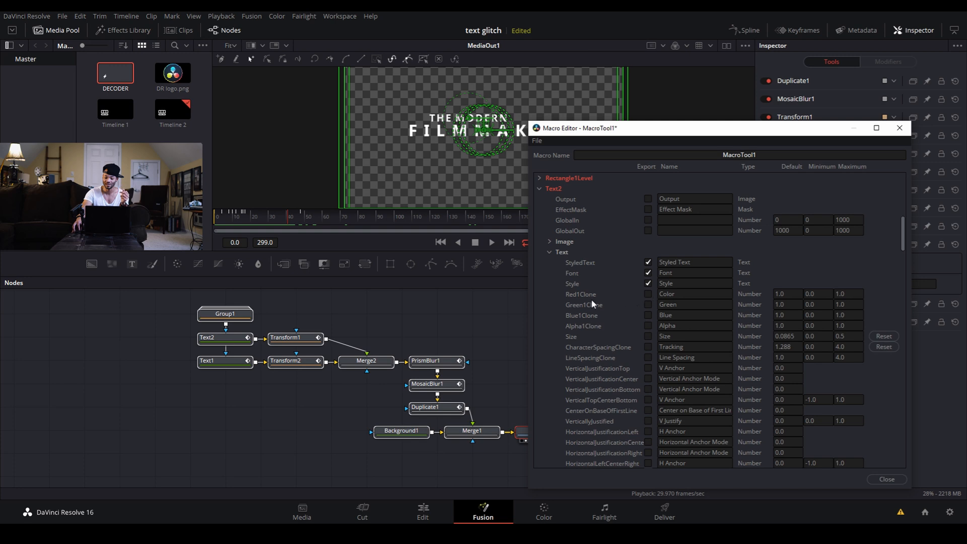
mouse_move(598, 331)
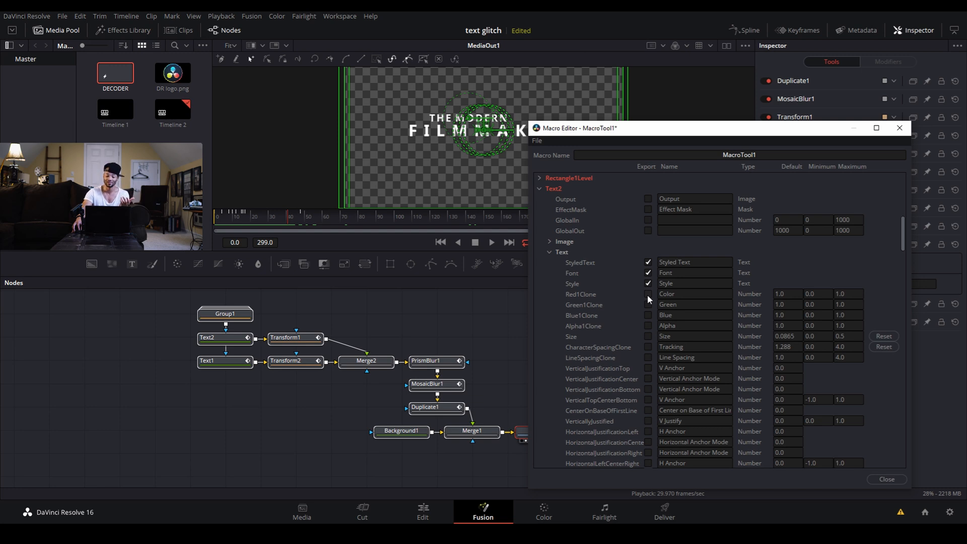
click(648, 293)
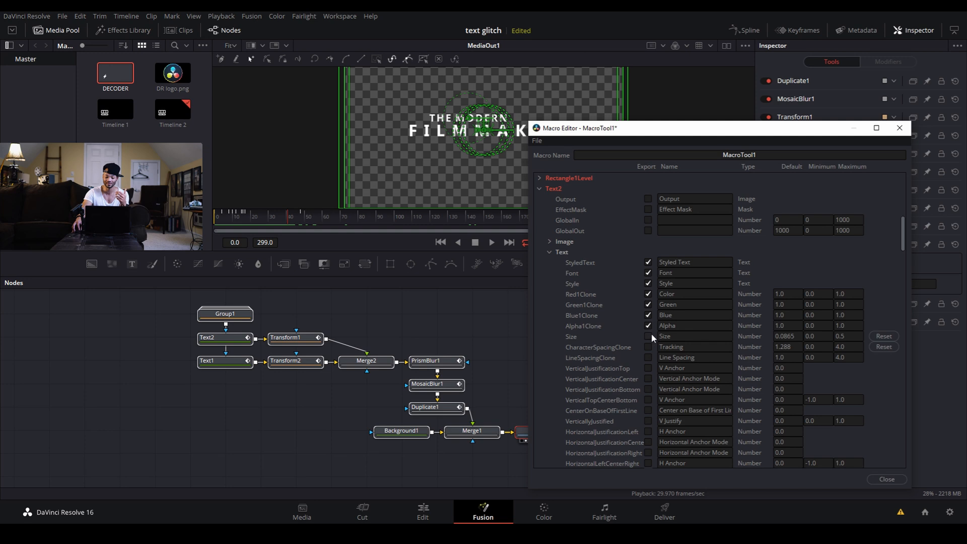
scroll(down, 3)
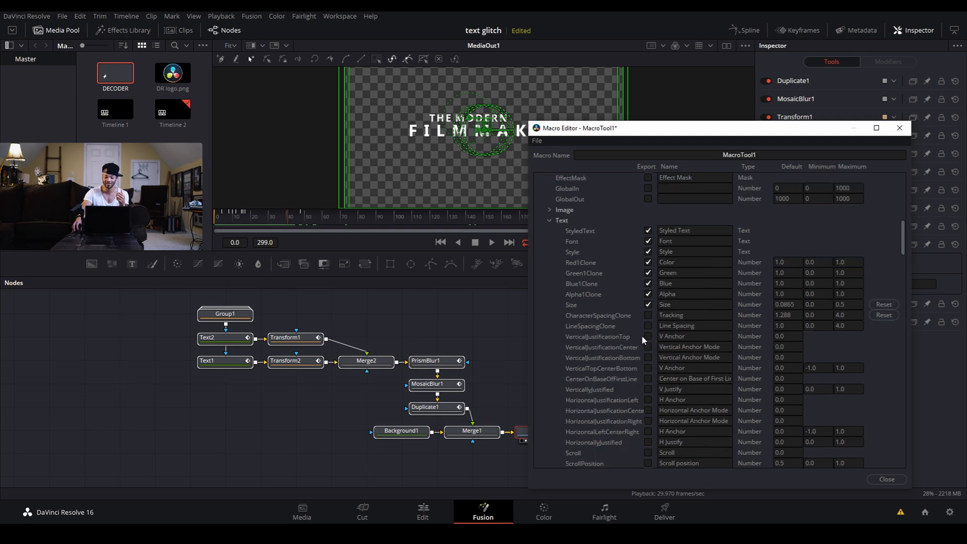
scroll(up, 3)
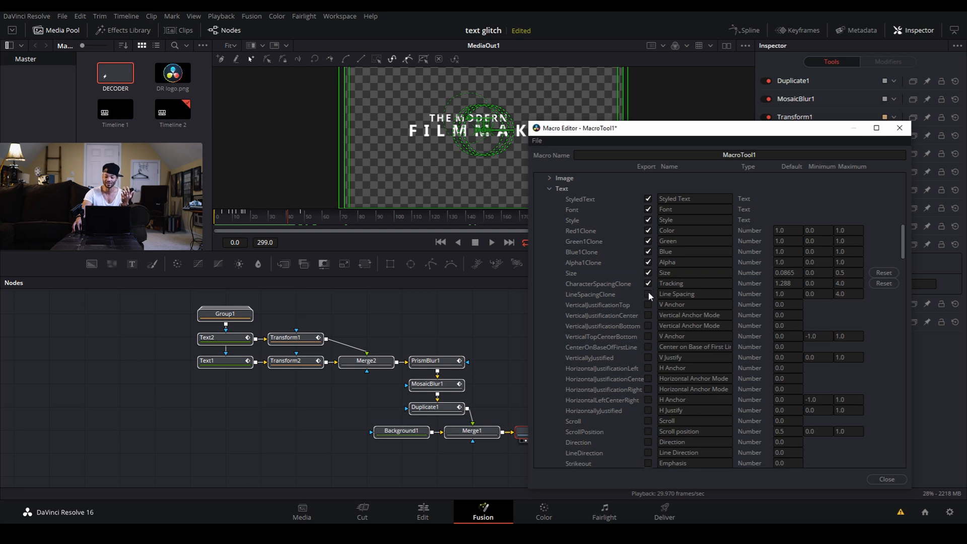
mouse_move(494, 160)
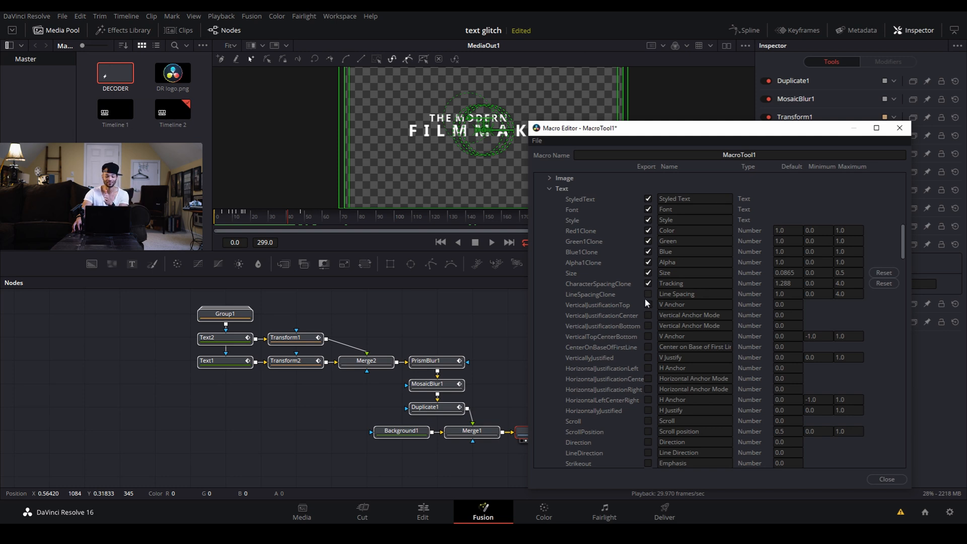
mouse_move(651, 301)
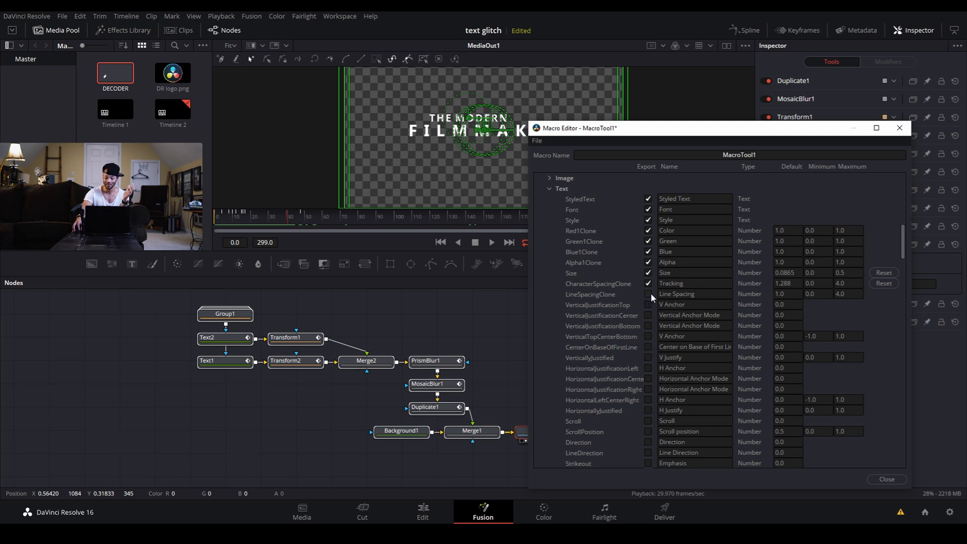
click(649, 294)
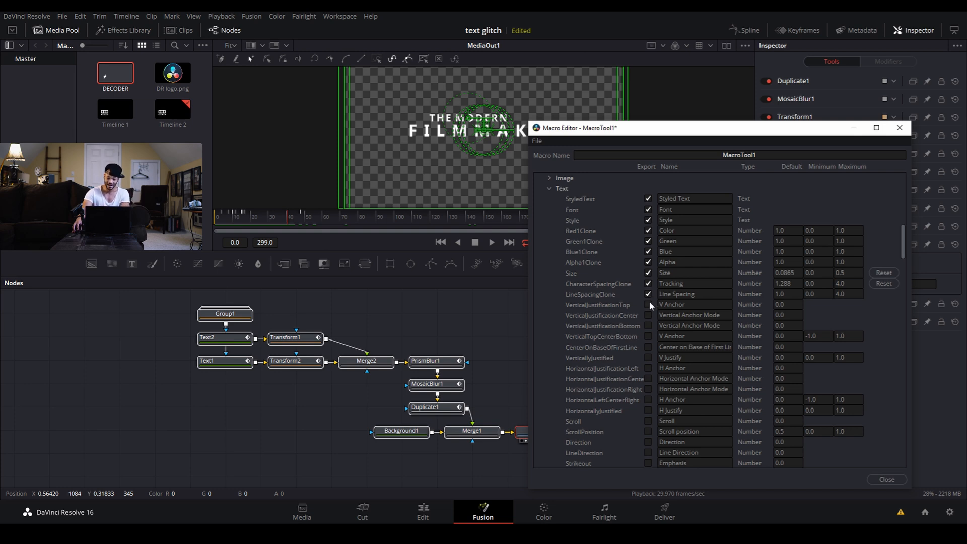
- Export Text2's VerticalTopCenterBottom control and browse its Layout parameters
scroll(down, 3)
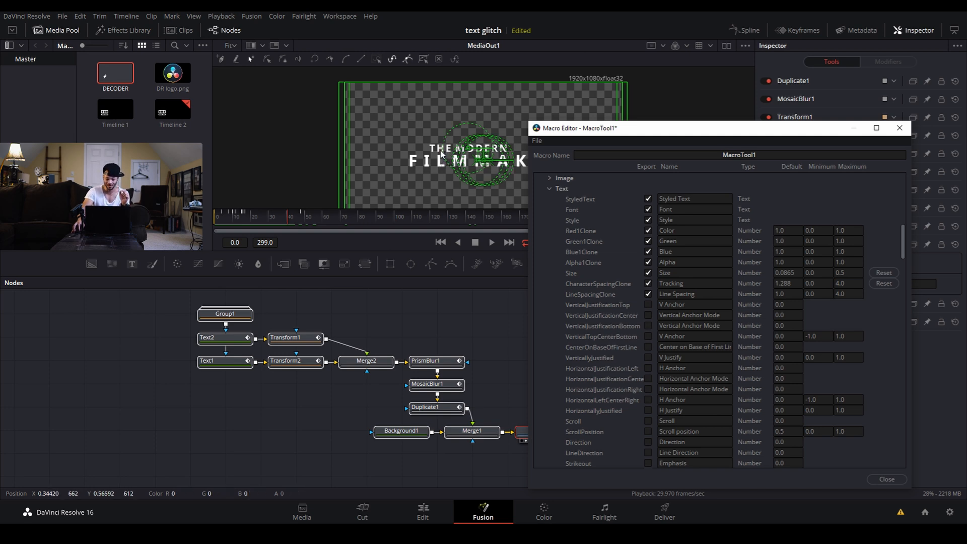
mouse_move(492, 153)
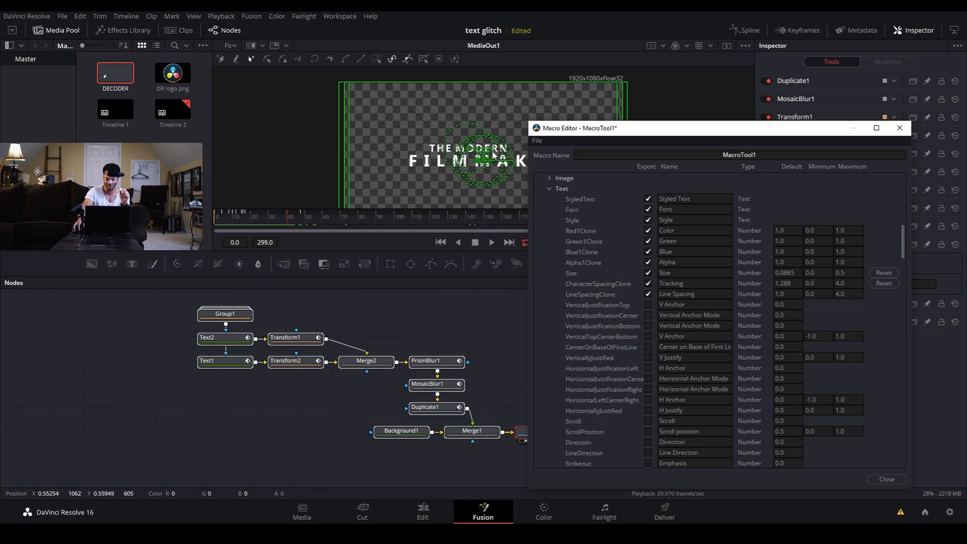
mouse_move(438, 162)
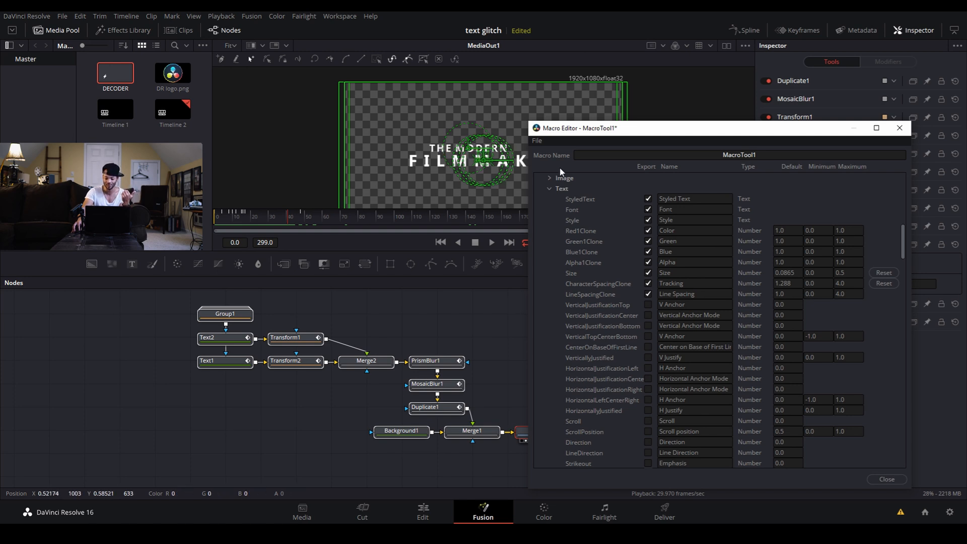
mouse_move(652, 367)
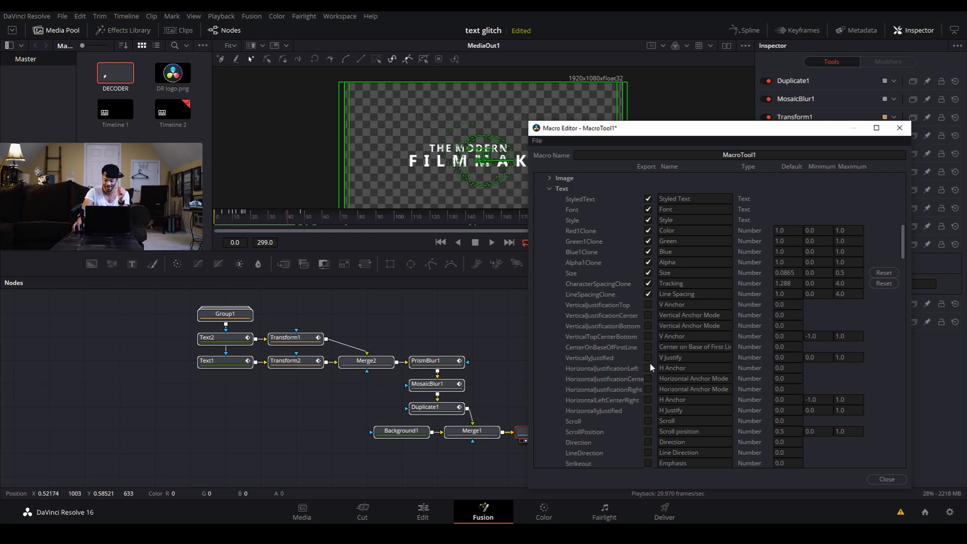
mouse_move(613, 344)
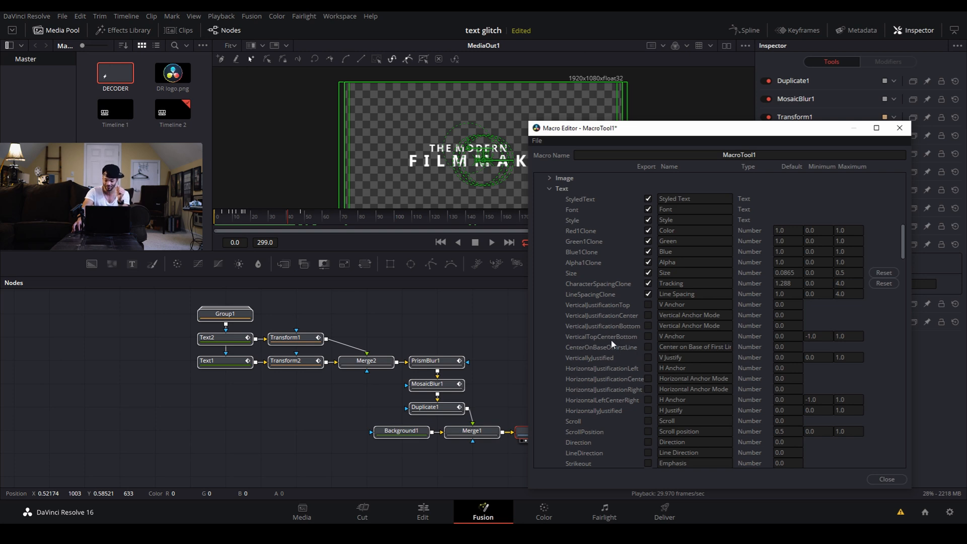
mouse_move(643, 340)
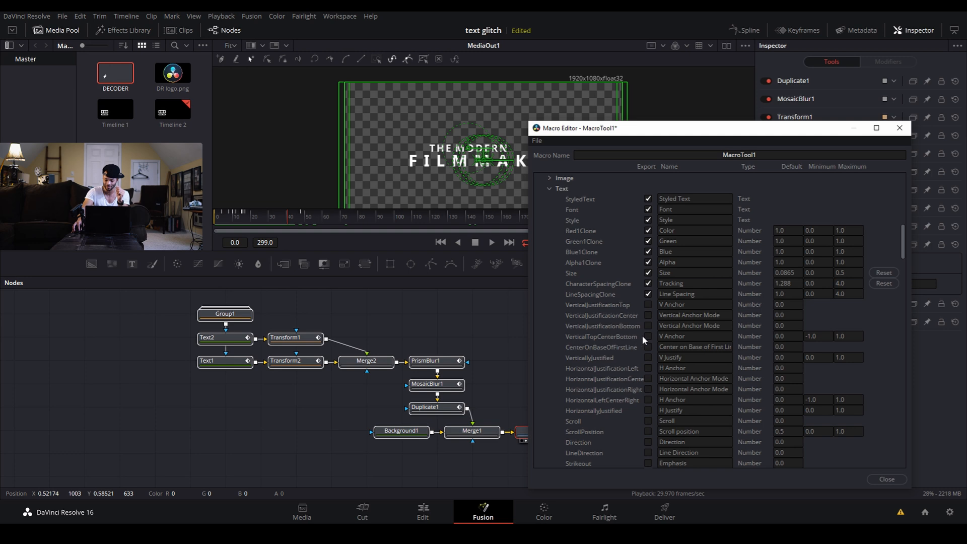
click(649, 336)
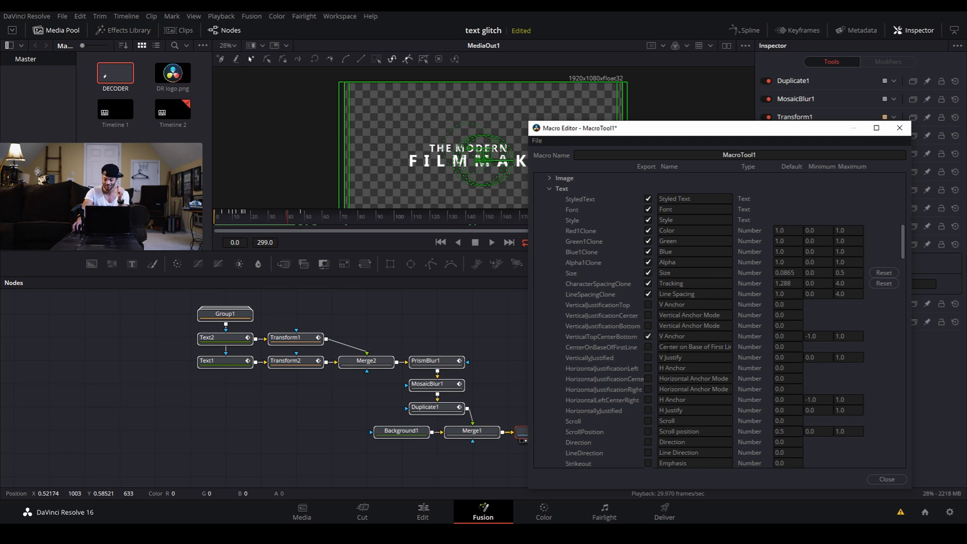
scroll(down, 3)
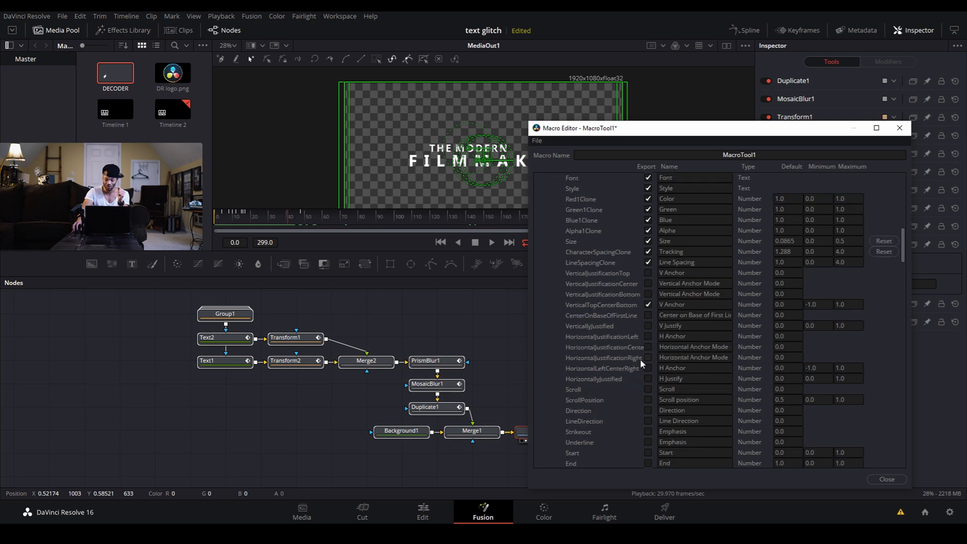
scroll(down, 3)
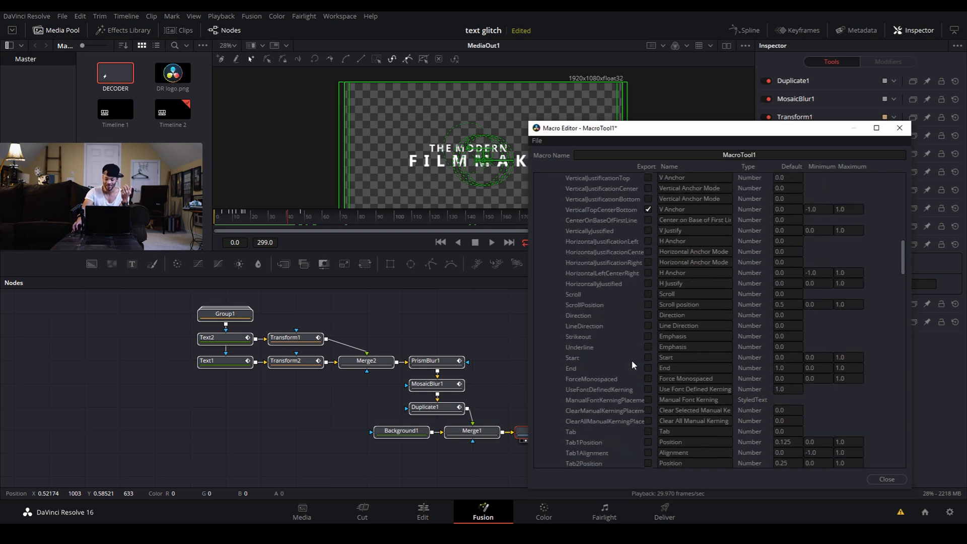
scroll(up, 3)
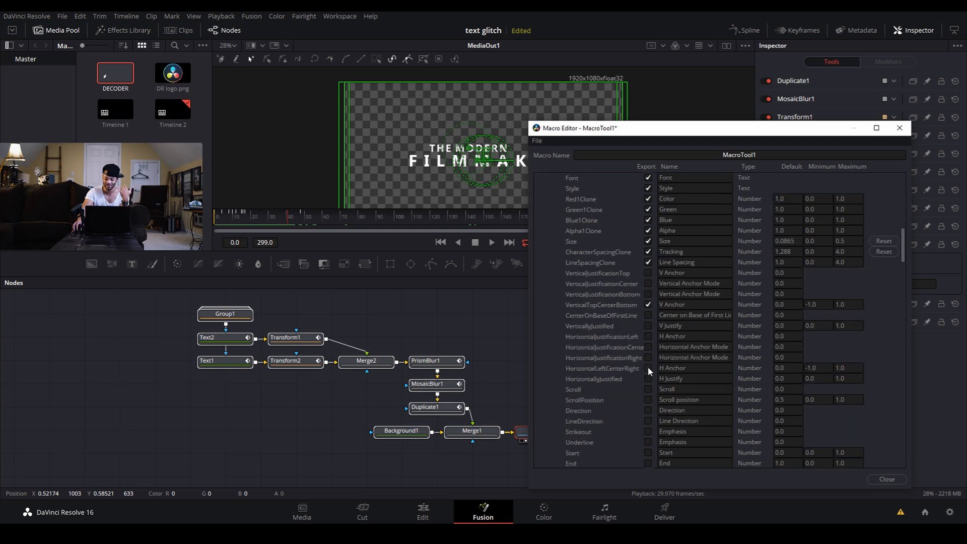
scroll(down, 3)
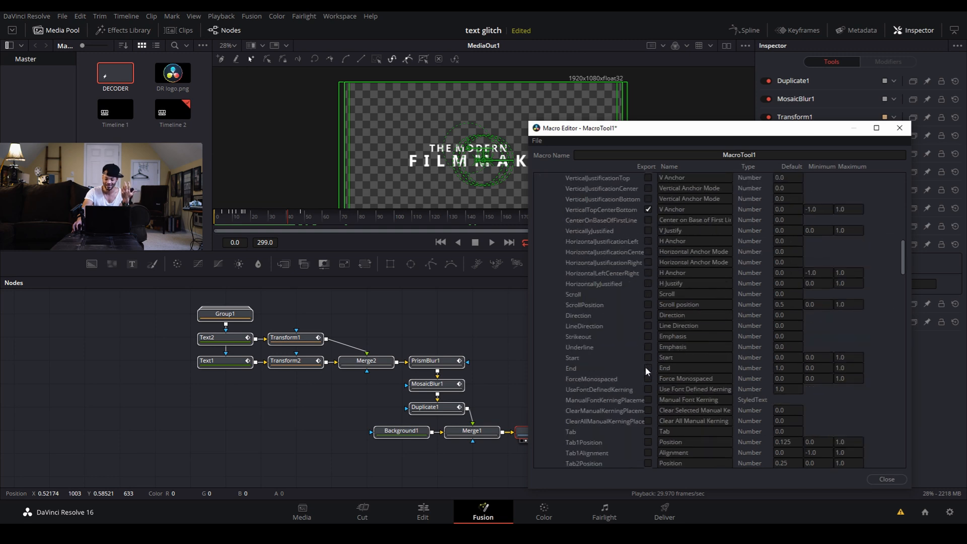
mouse_move(646, 357)
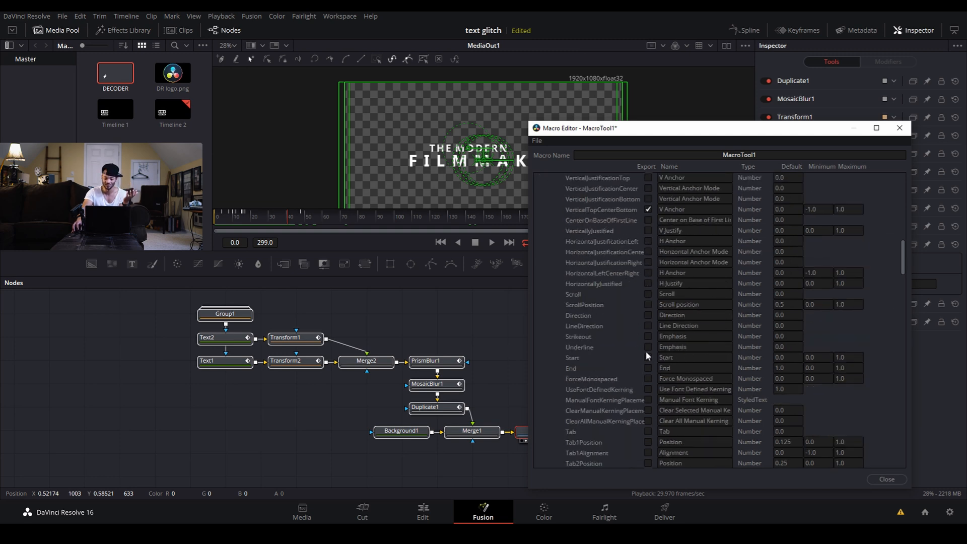
mouse_move(596, 346)
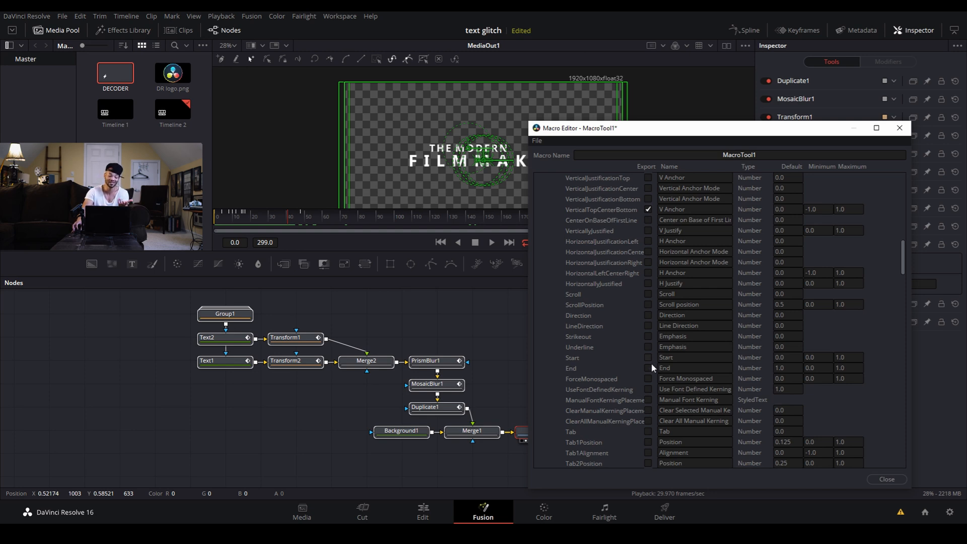
scroll(up, 3)
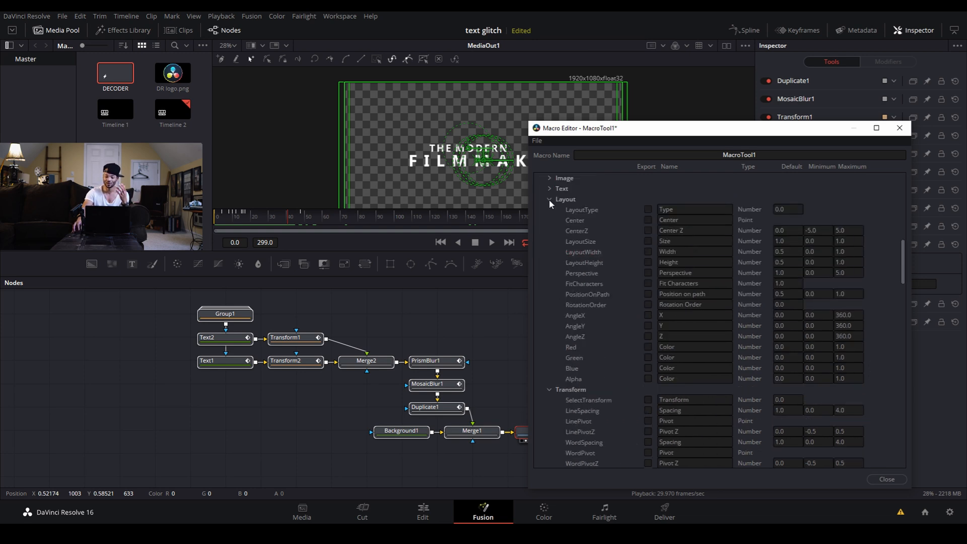
click(549, 199)
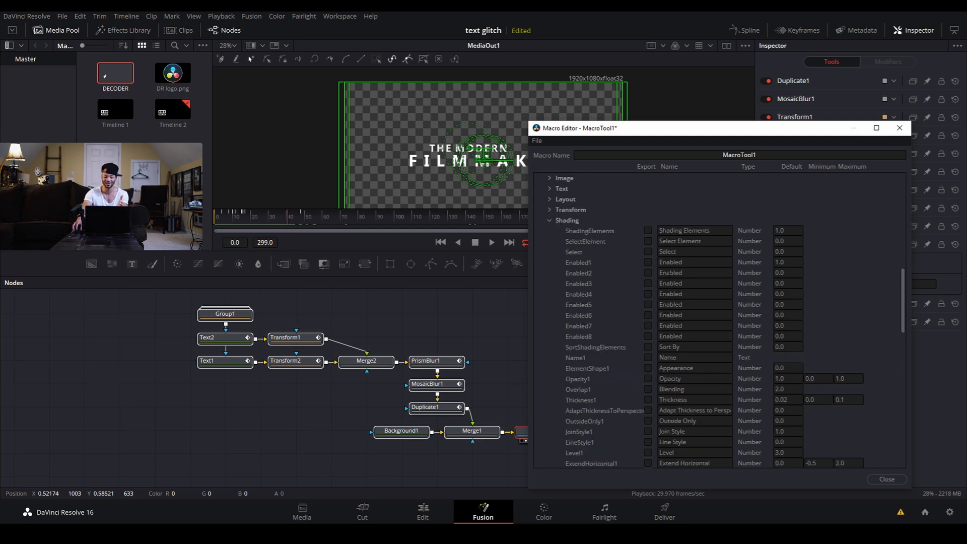
scroll(down, 3)
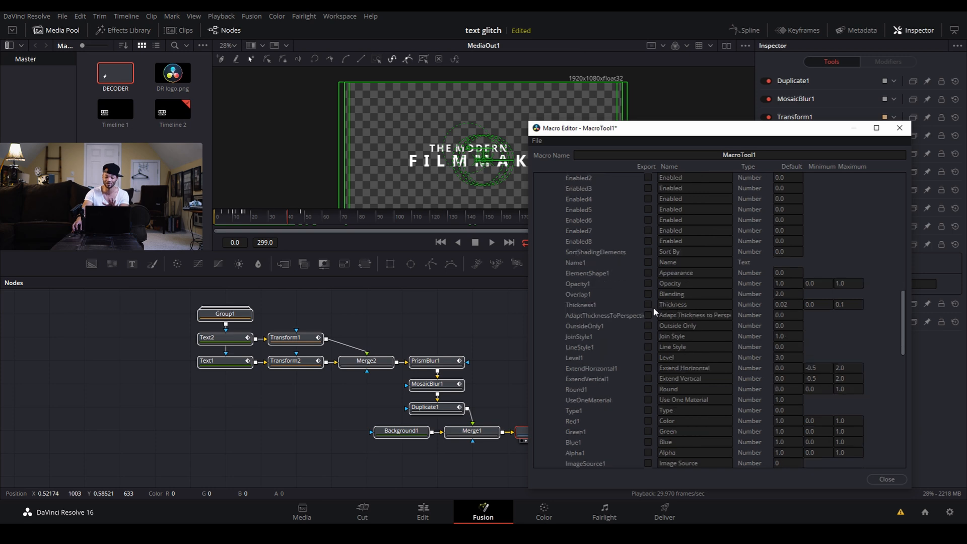
scroll(down, 3)
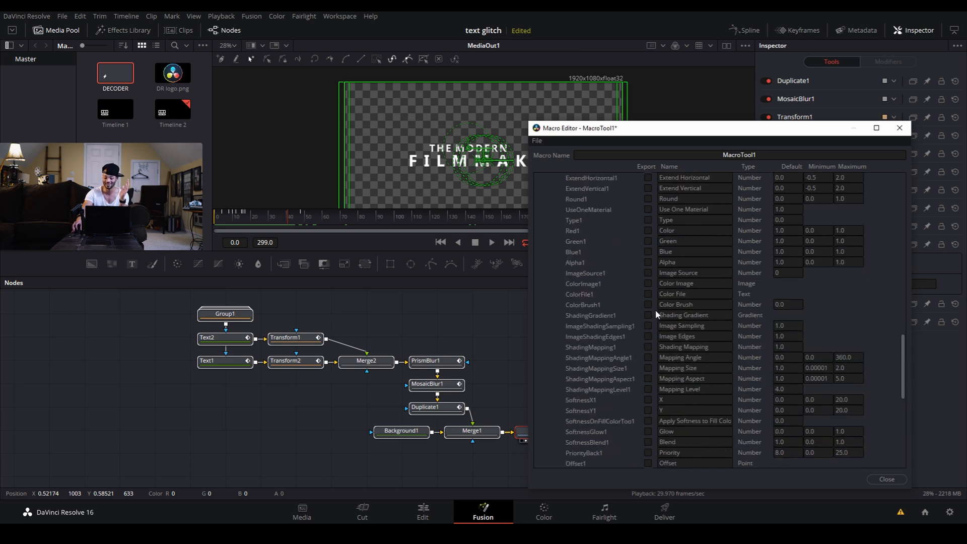
scroll(down, 3)
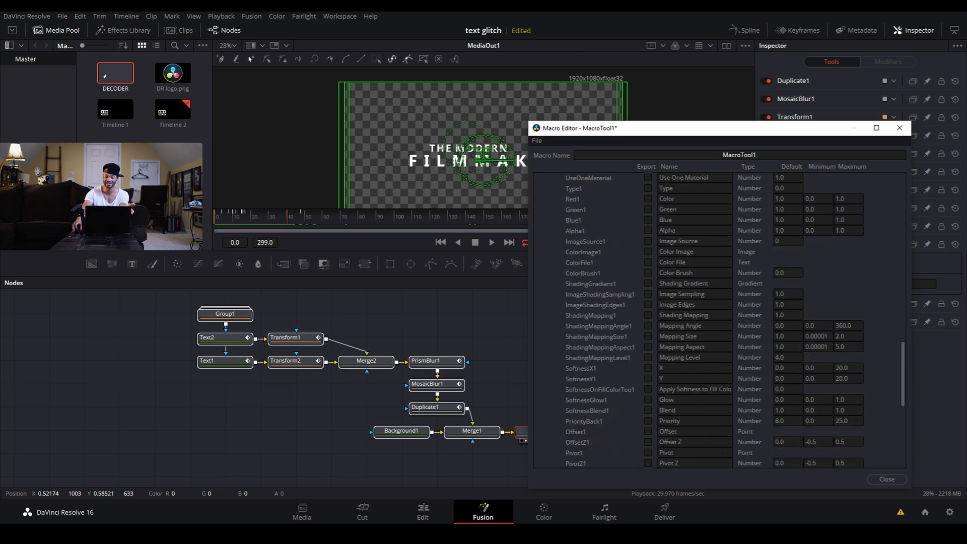
scroll(down, 3)
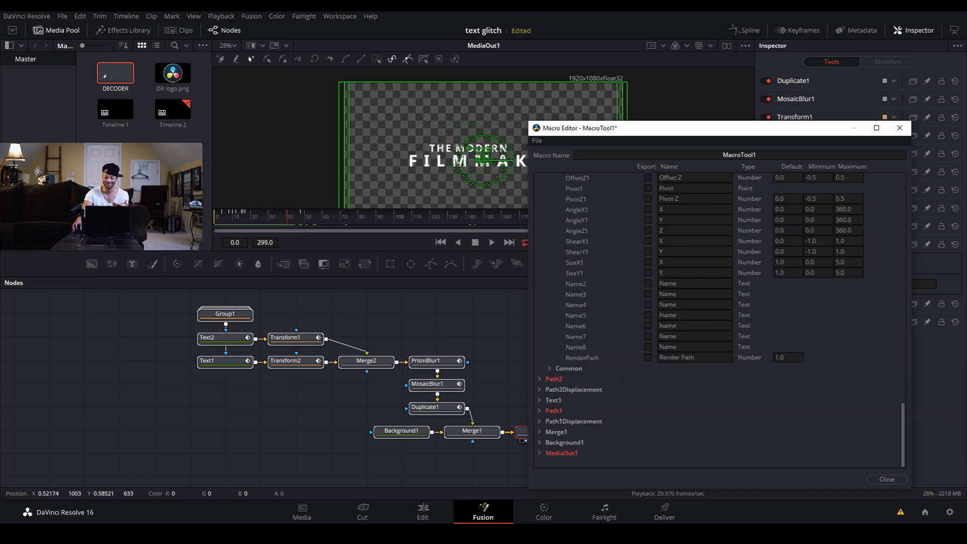
scroll(down, 3)
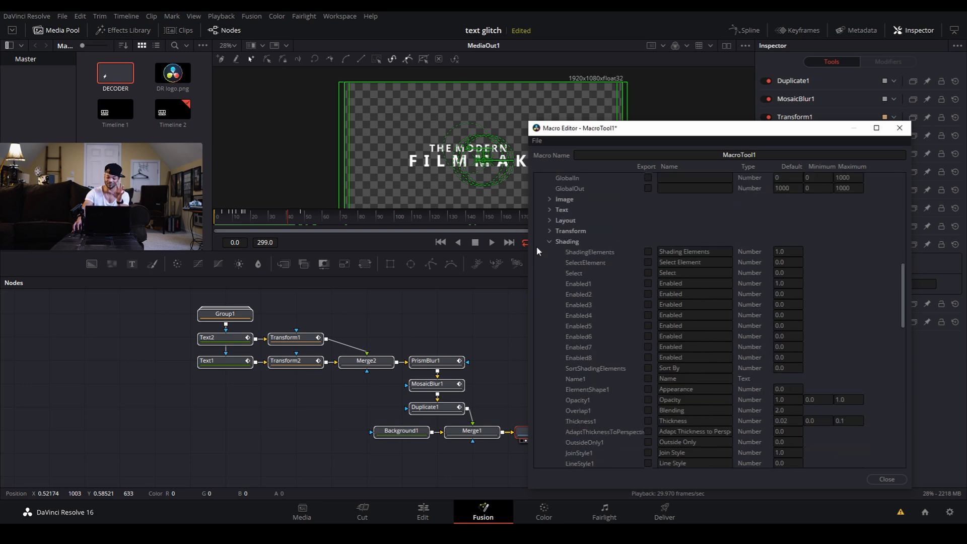
mouse_move(550, 247)
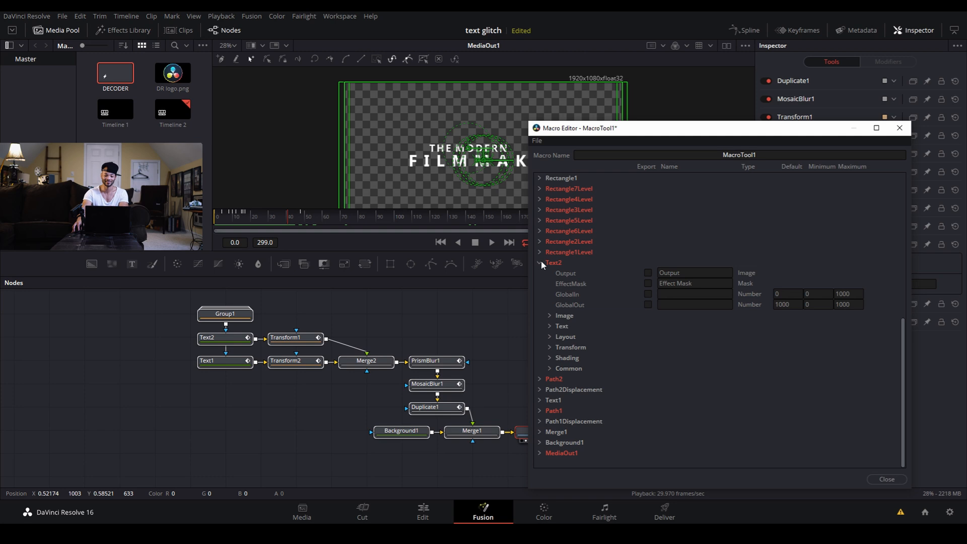
- Collapse Text2 and export Text1's Alpha1Clone, Size, CharacterSpacingClone and LineSpacingClone controls
click(541, 262)
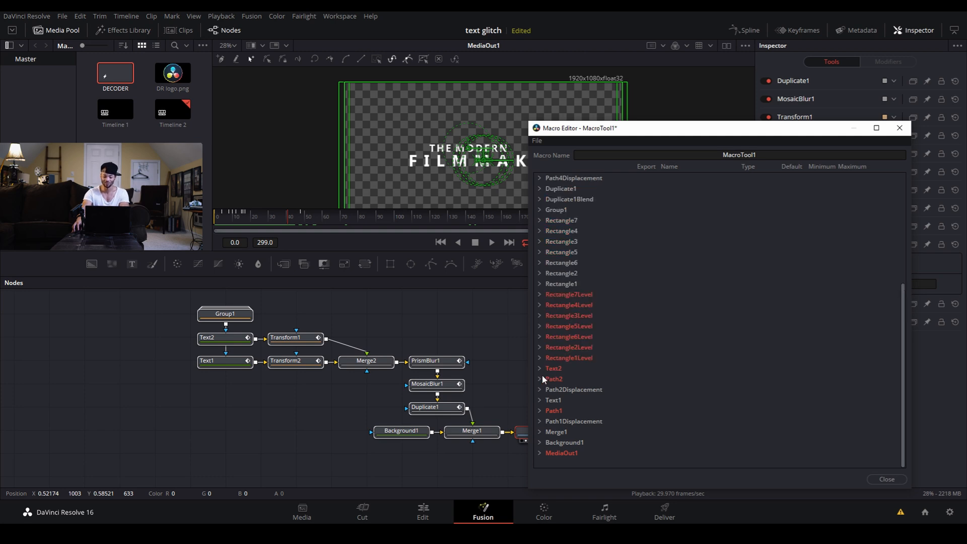
click(553, 399)
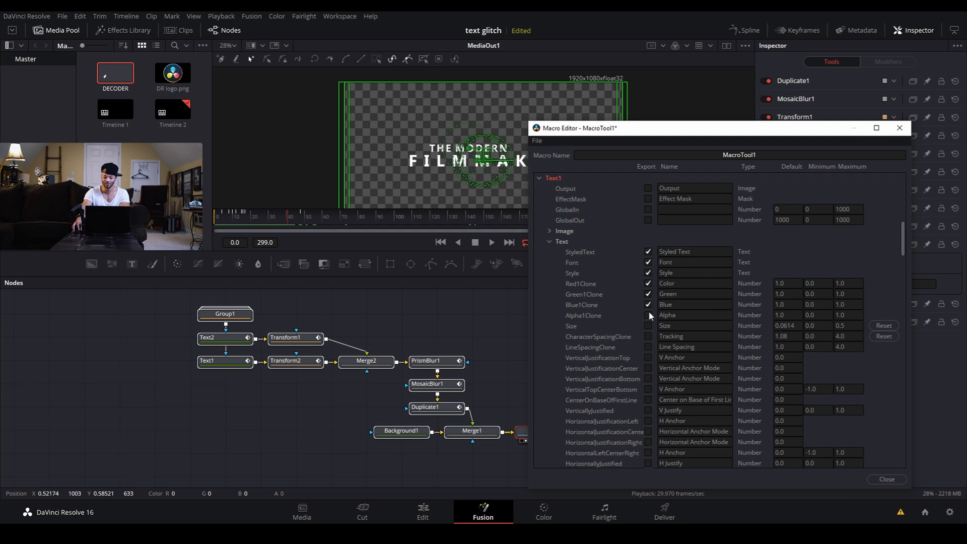
click(648, 316)
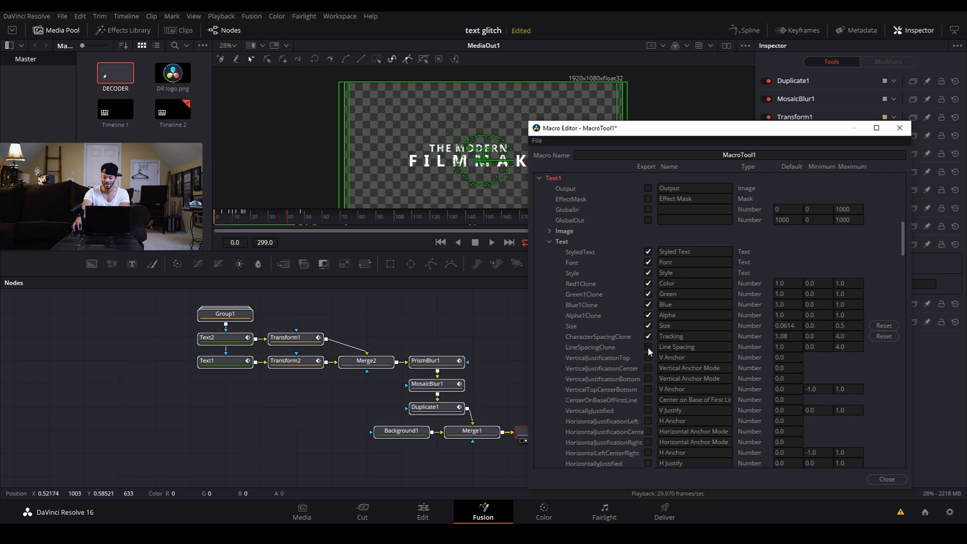
click(649, 388)
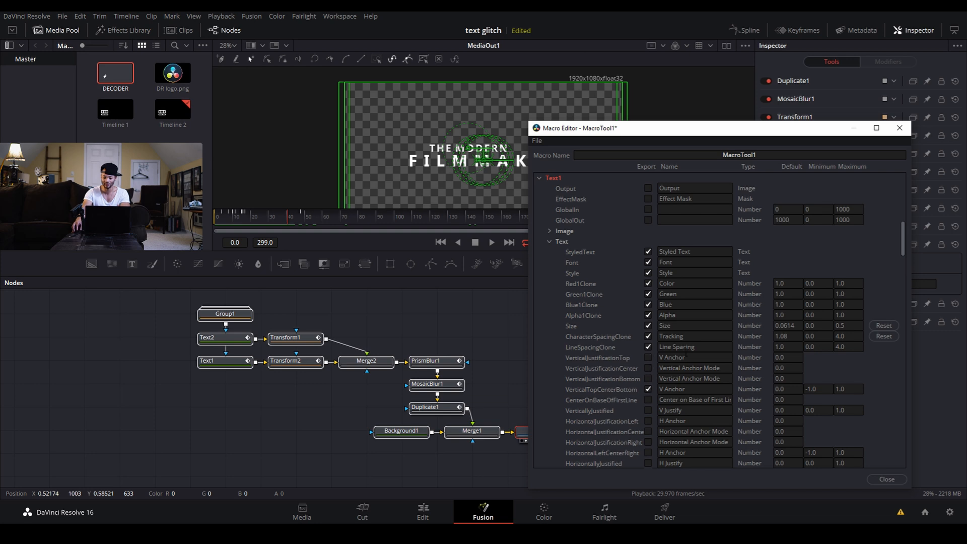
scroll(down, 3)
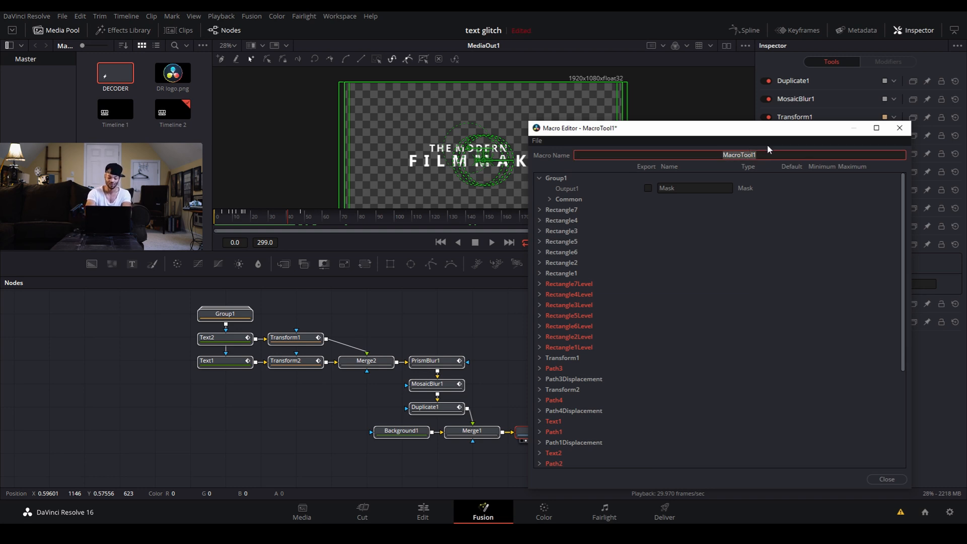
- Name the macro 'Decoder Glitch Title' and choose to save it from the File menu
text(Decoder Glitch Title)
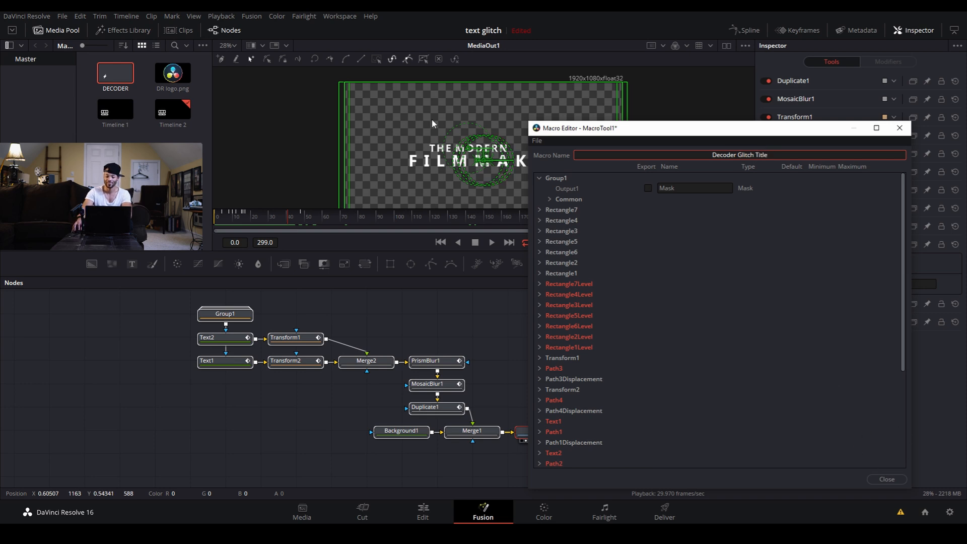
mouse_move(901, 478)
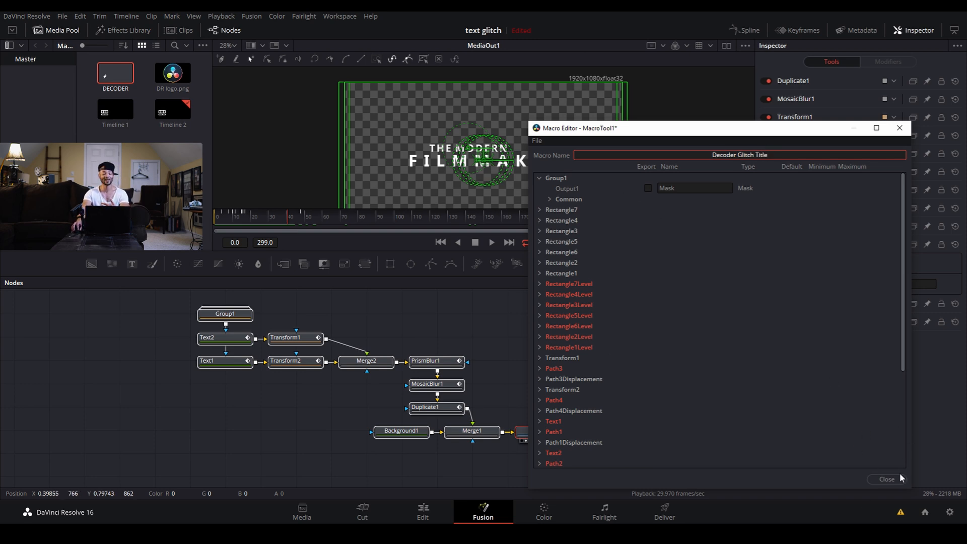
click(536, 141)
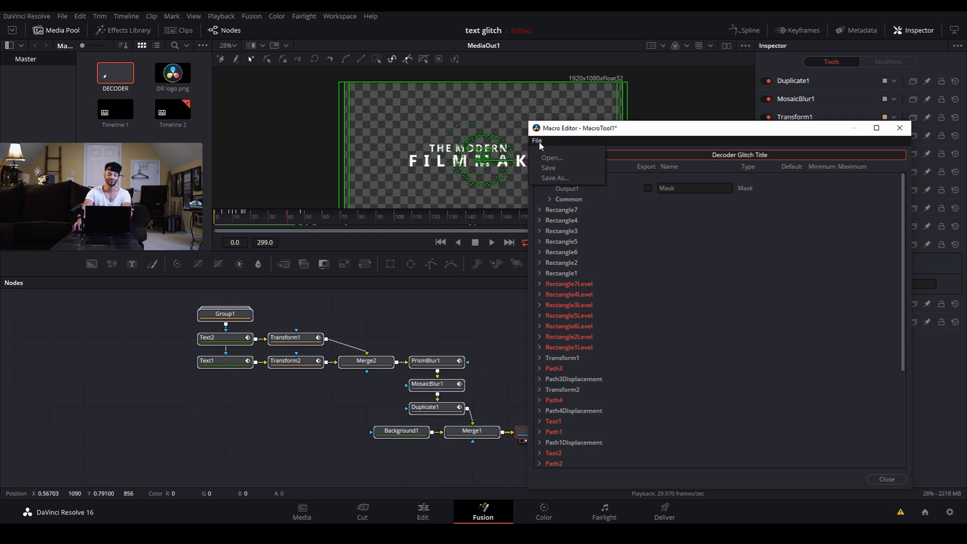
click(555, 178)
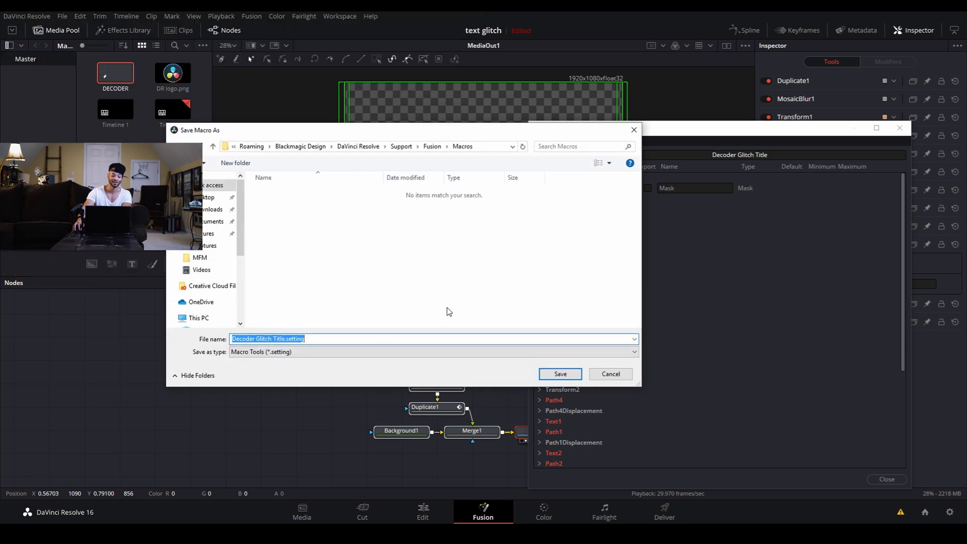
mouse_move(456, 165)
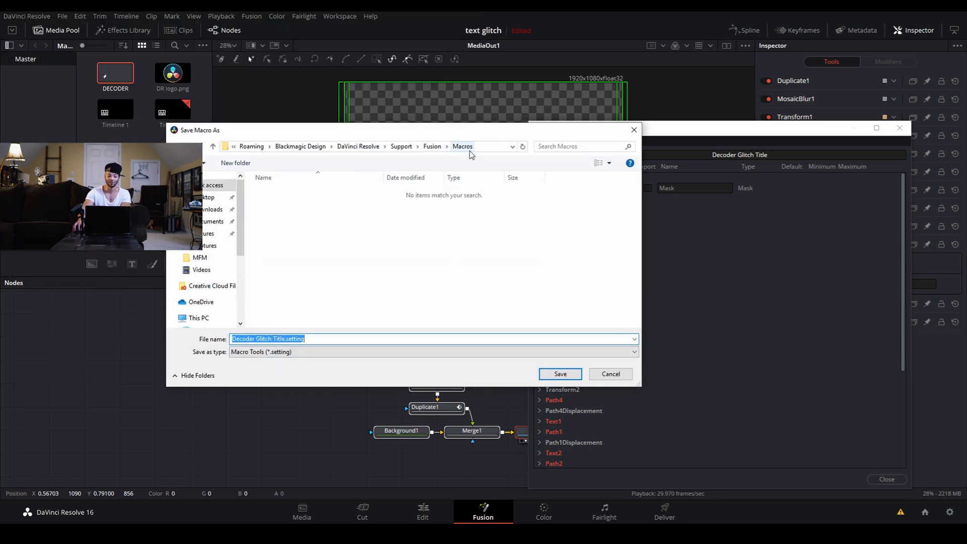
mouse_move(449, 359)
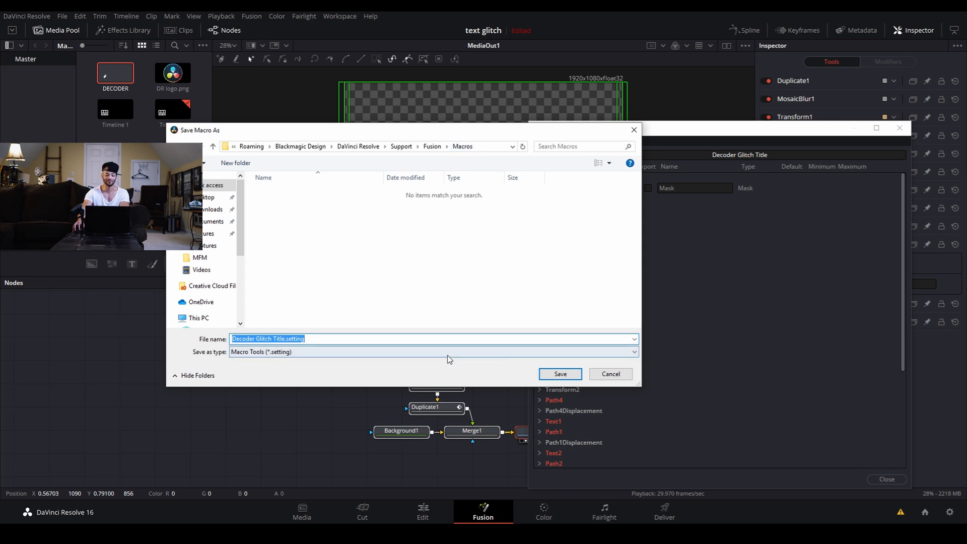
- Save 'Decoder Glitch Title.setting' into the Fusion Macros folder
click(559, 373)
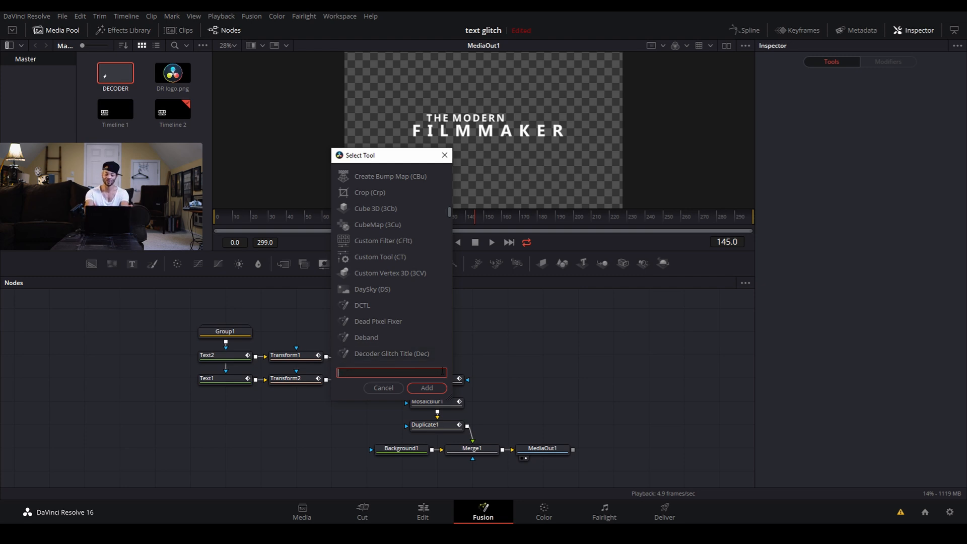
mouse_move(412, 291)
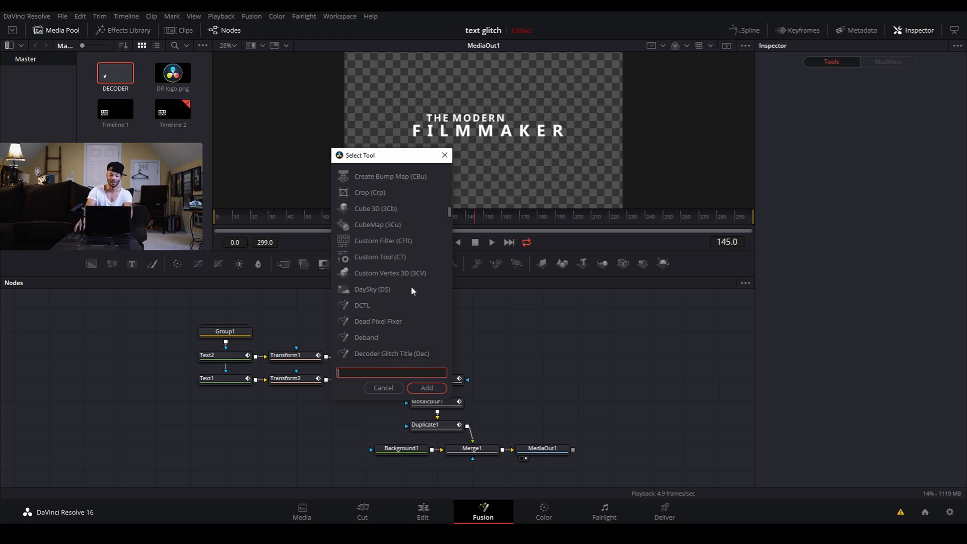
- Search 'dec' to add the Decoder Glitch Title macro node beside the MediaOut1 node
text(dec)
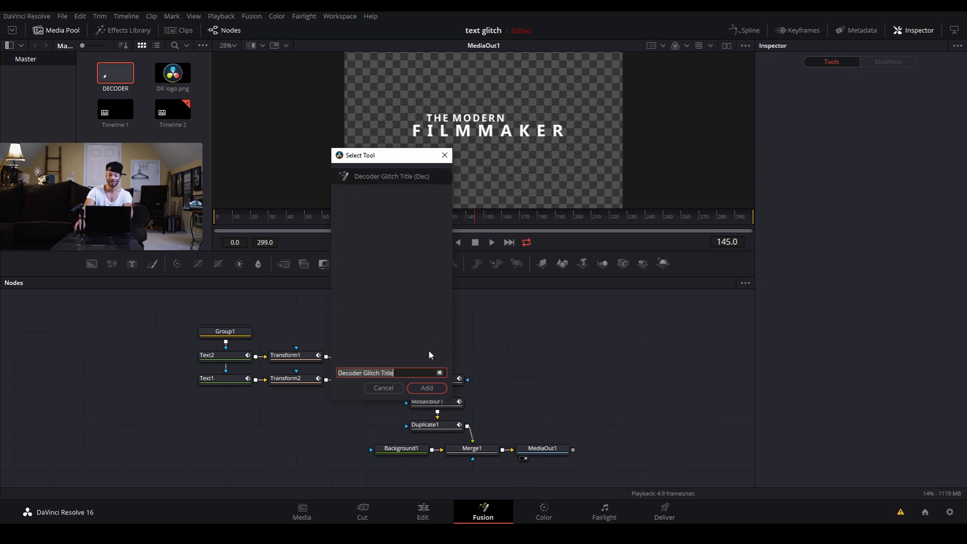
click(426, 387)
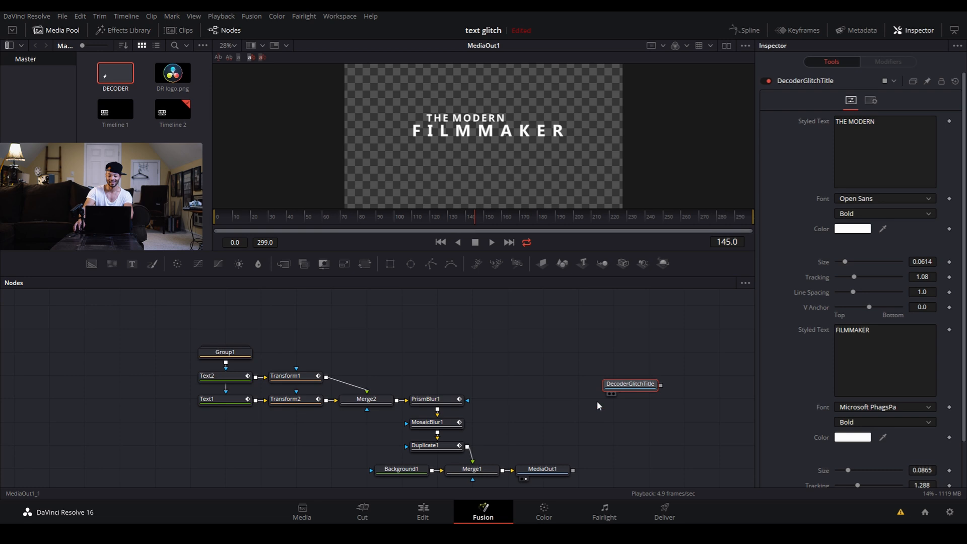
click(542, 469)
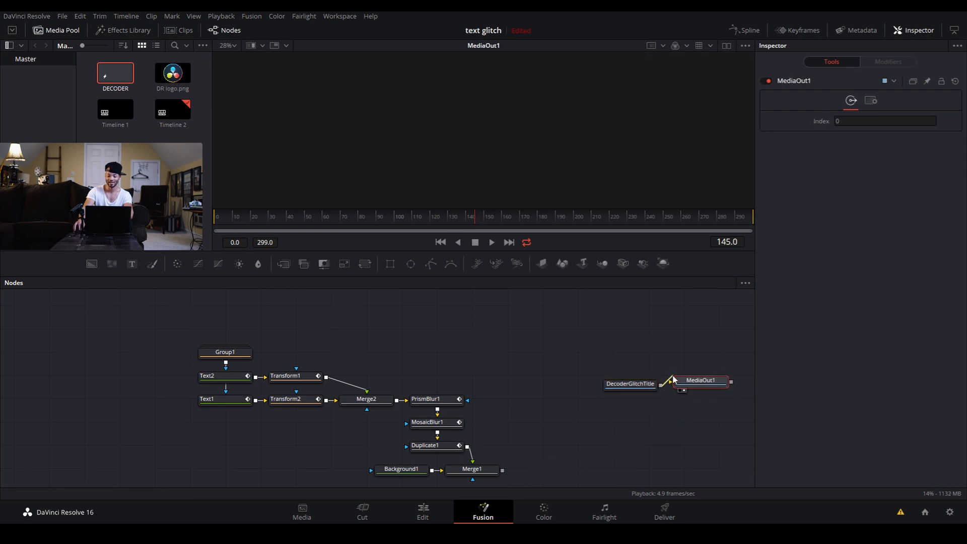
- Wire the DecoderGlitchTitle output into MediaOut1 and preview the title around frame 84
click(630, 383)
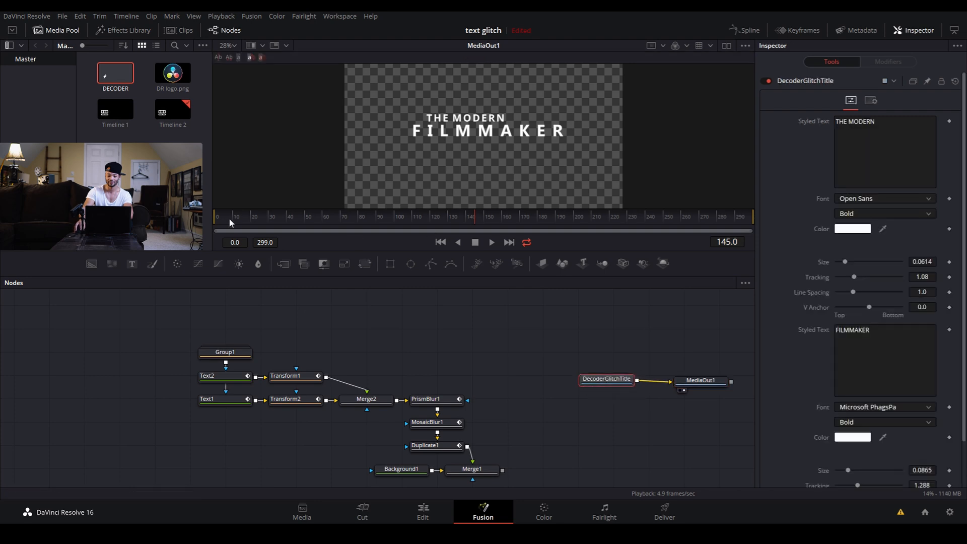
click(362, 216)
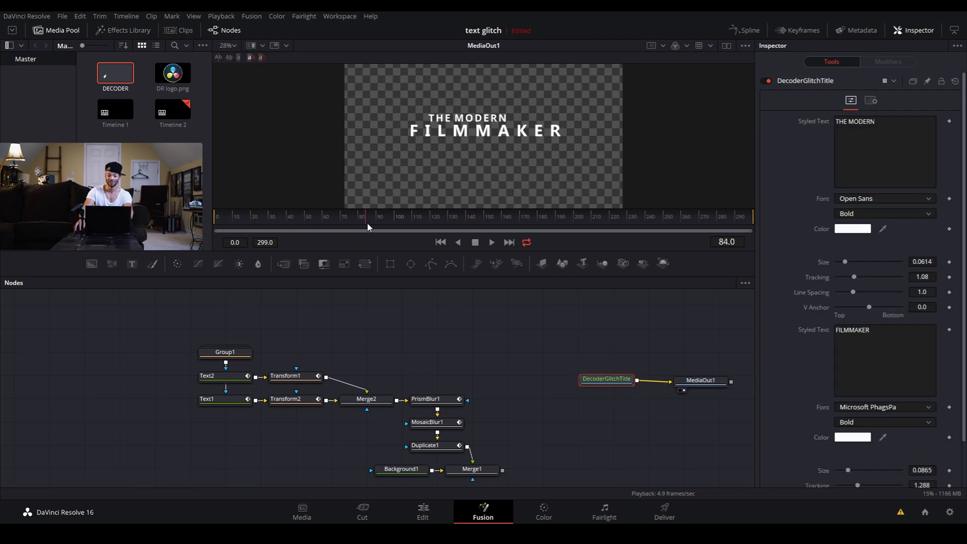
click(453, 217)
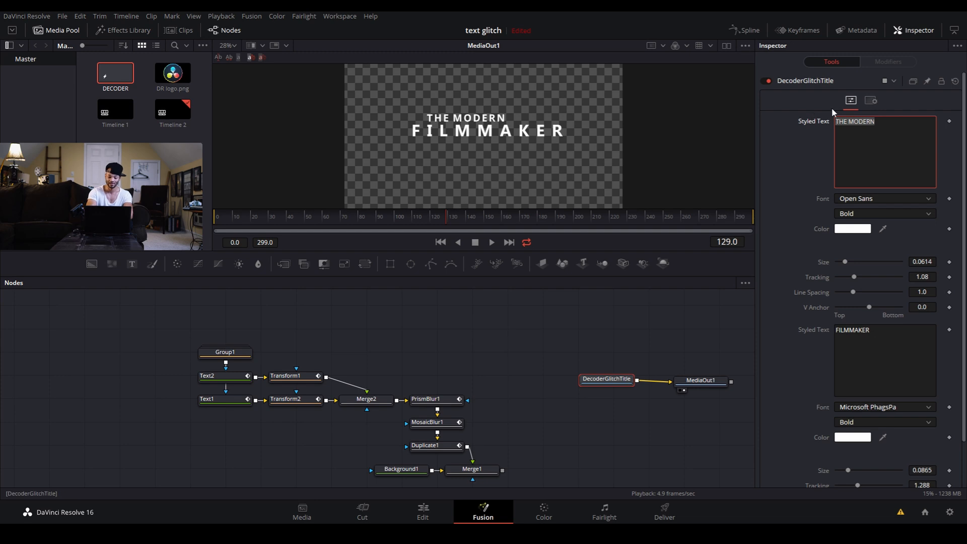
- Change the first Styled Text line to 'The #1' and color it purple
text(The #1)
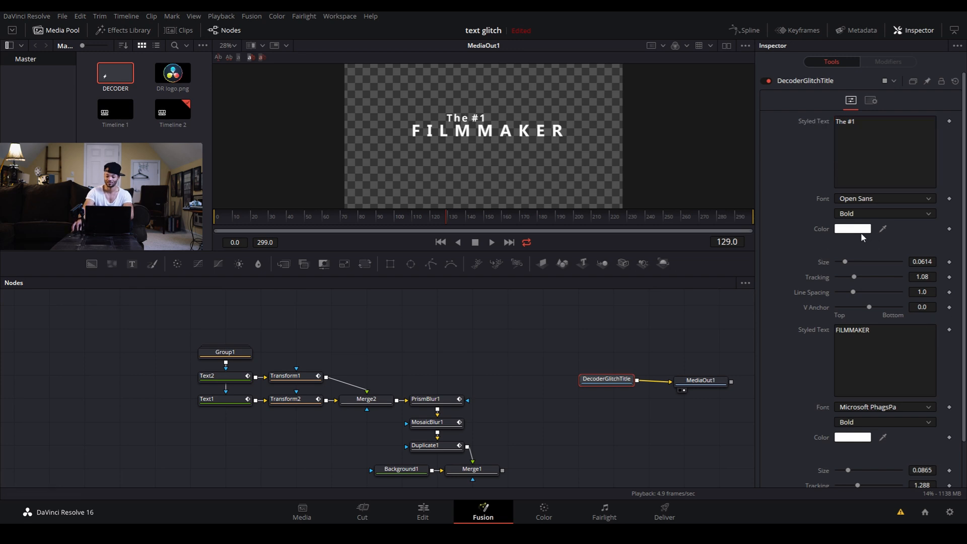
click(853, 228)
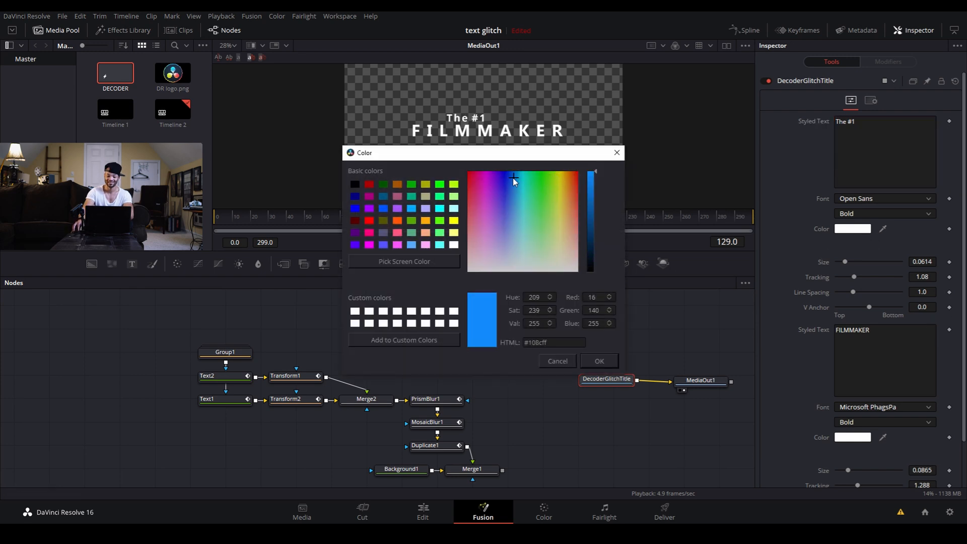
click(598, 360)
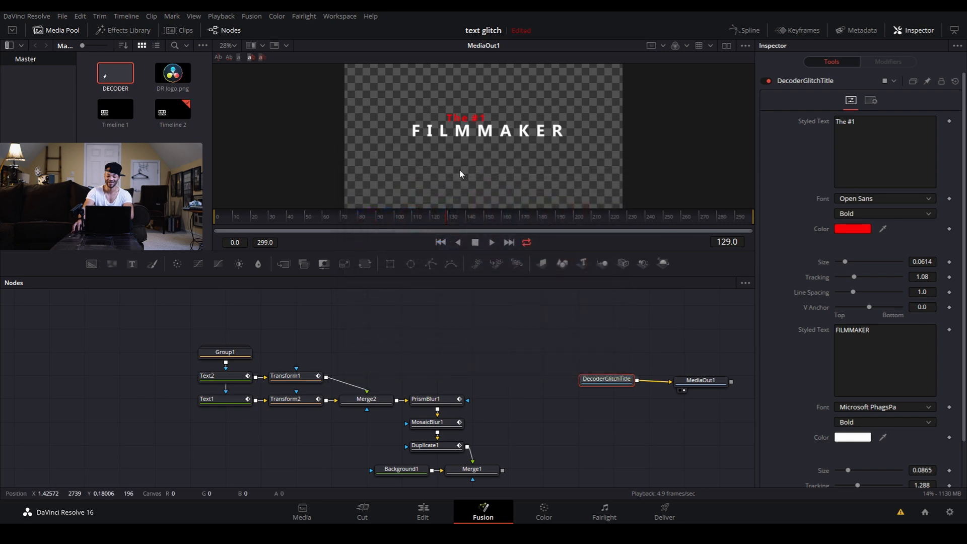
click(853, 229)
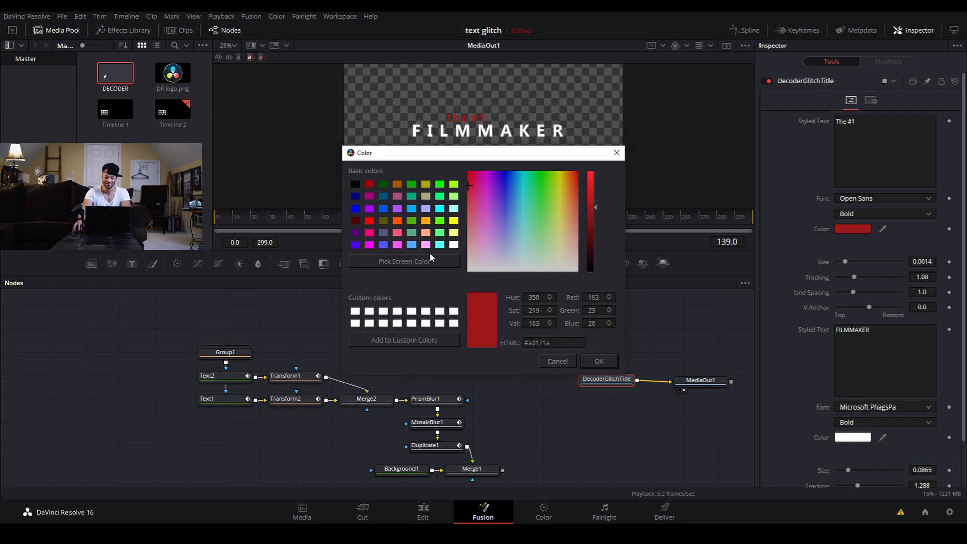
click(495, 175)
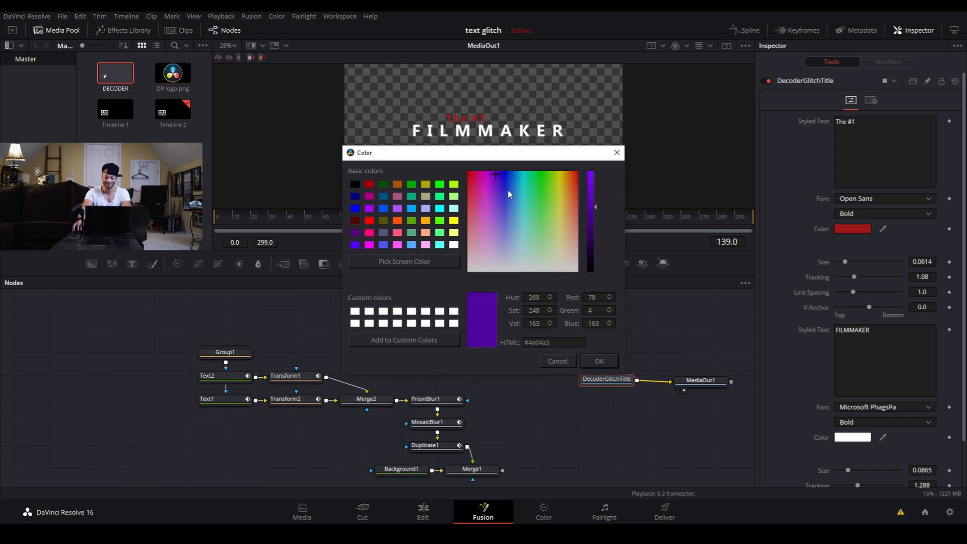
click(598, 360)
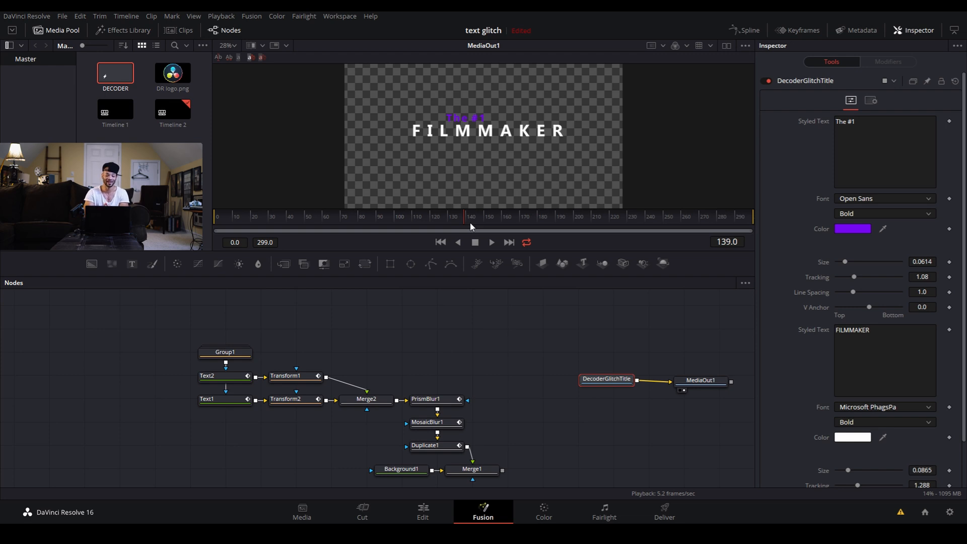
right_click(606, 379)
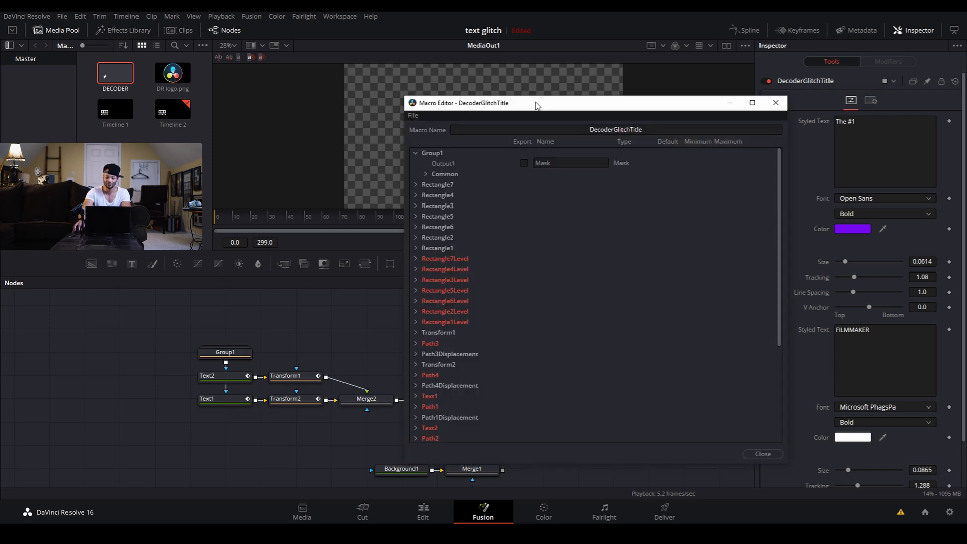
mouse_move(476, 247)
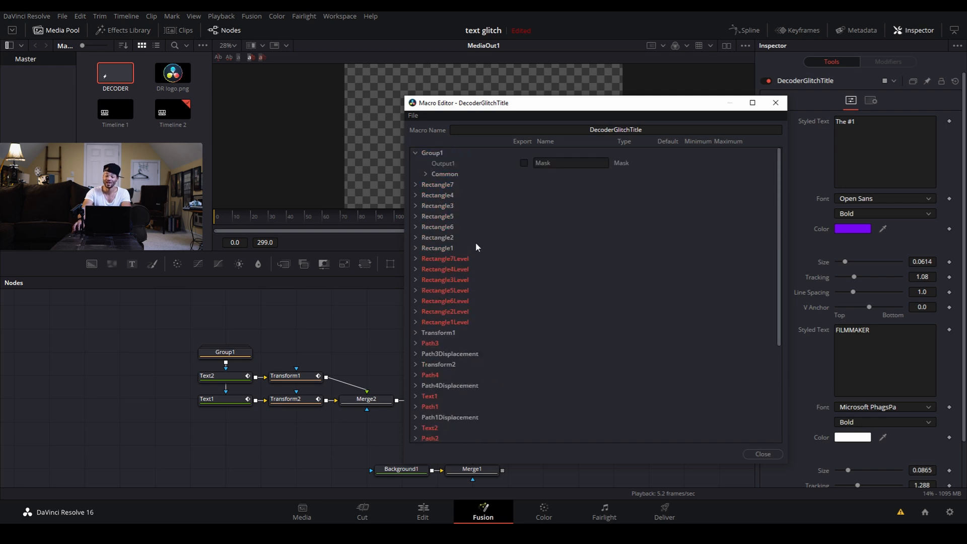
mouse_move(487, 278)
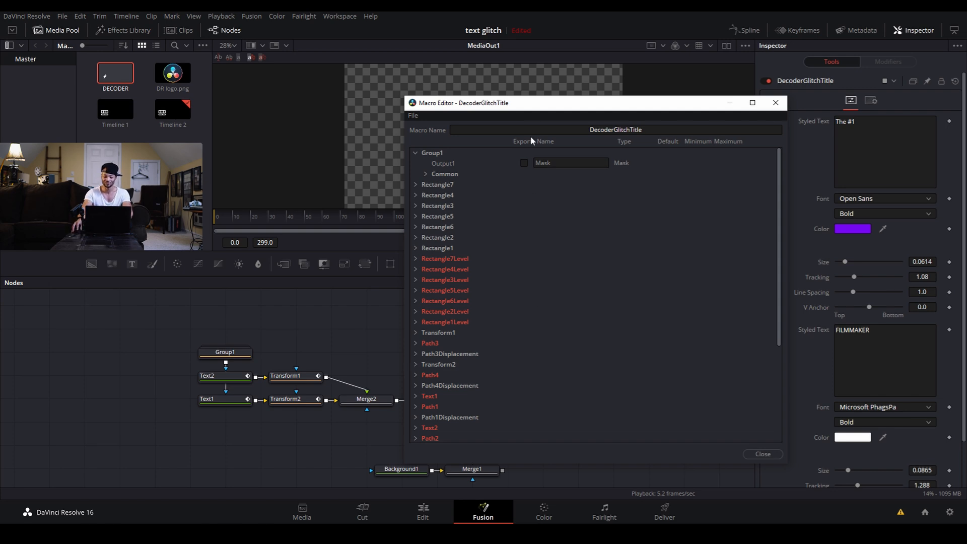
- Start a Save As of the Decoder Glitch Title macro from the Macro Editor
click(413, 116)
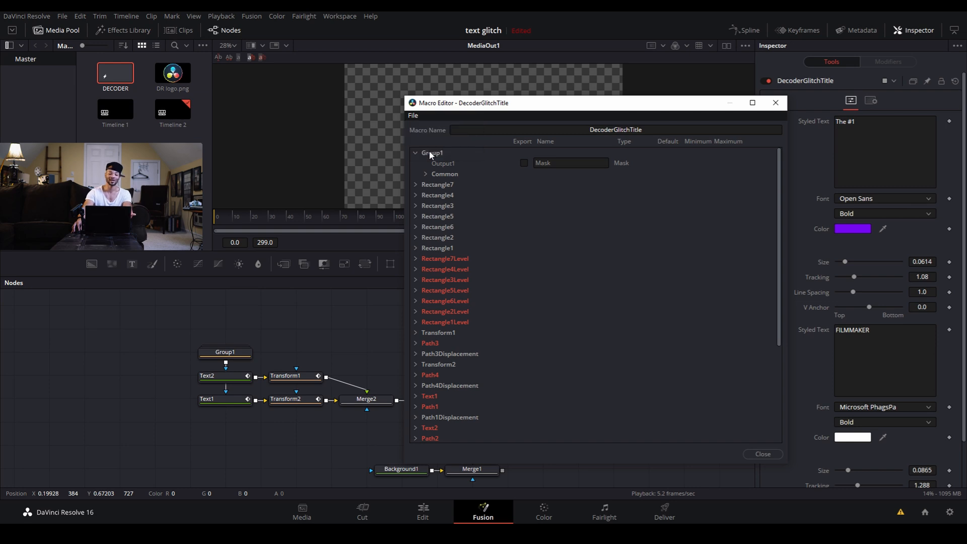
click(412, 116)
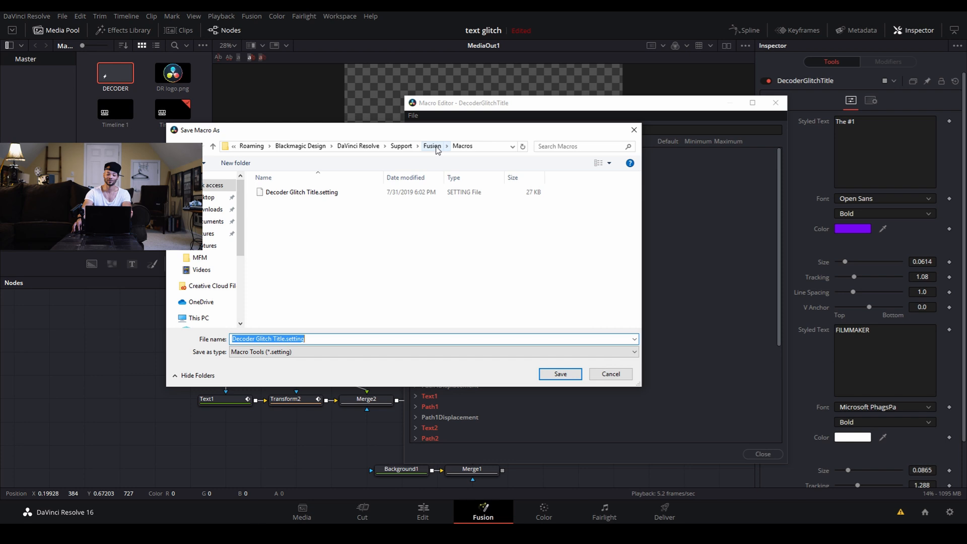
- Save 'Decoder Glitch Title.setting' into the Fusion Templates/Edit/Titles folder
click(432, 146)
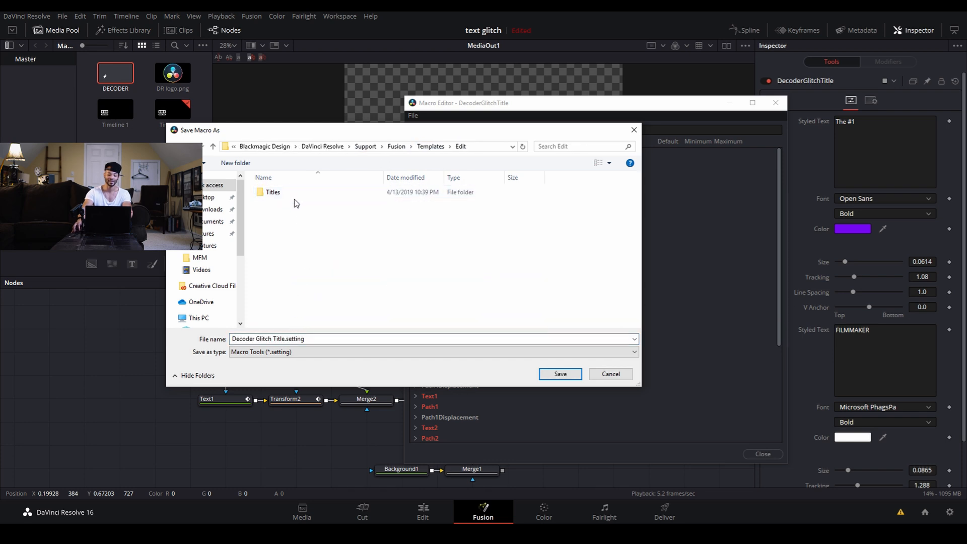
double_click(272, 192)
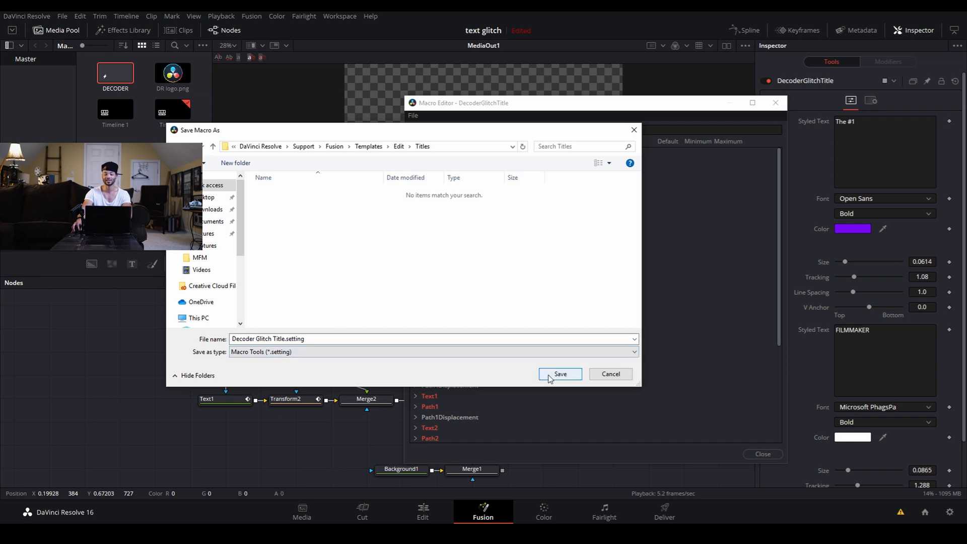
click(559, 374)
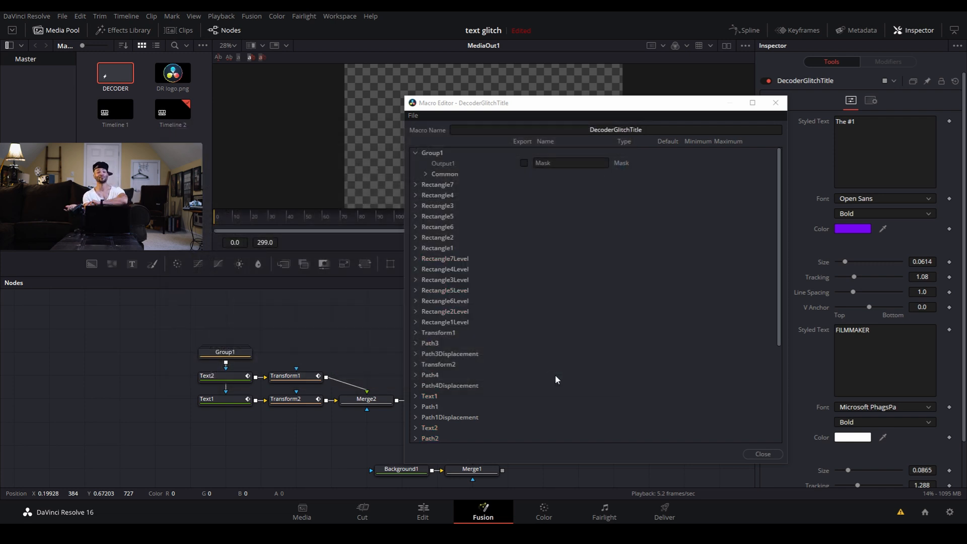